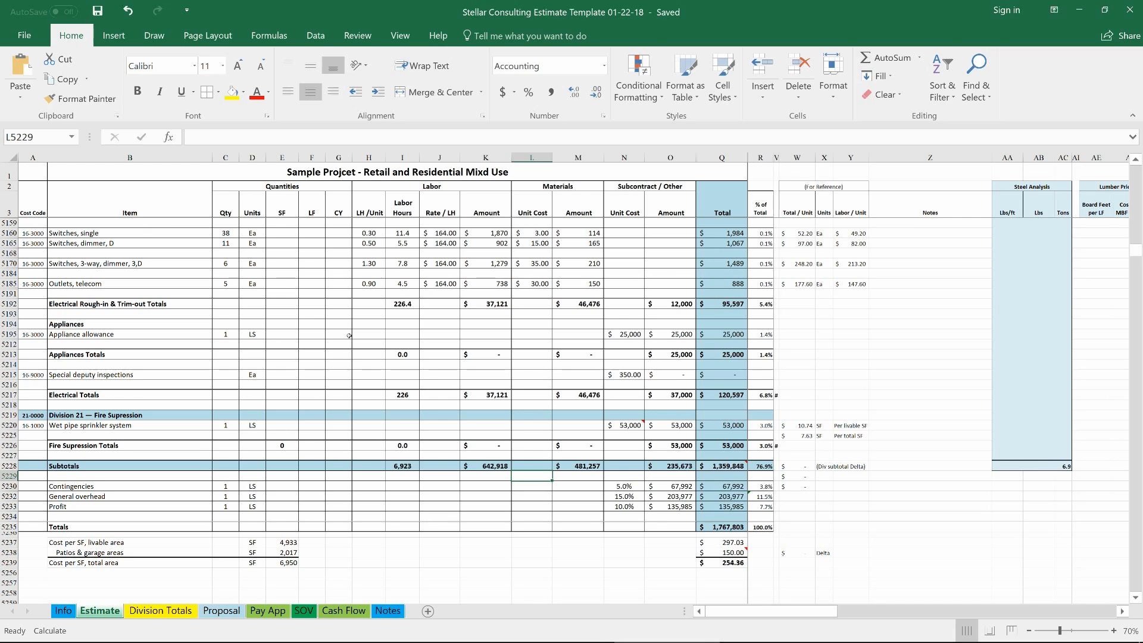
Return to the top of the Estimate sheet at Division 01 General Conditions
{"action": "left_click", "coordinate": [161, 611]}
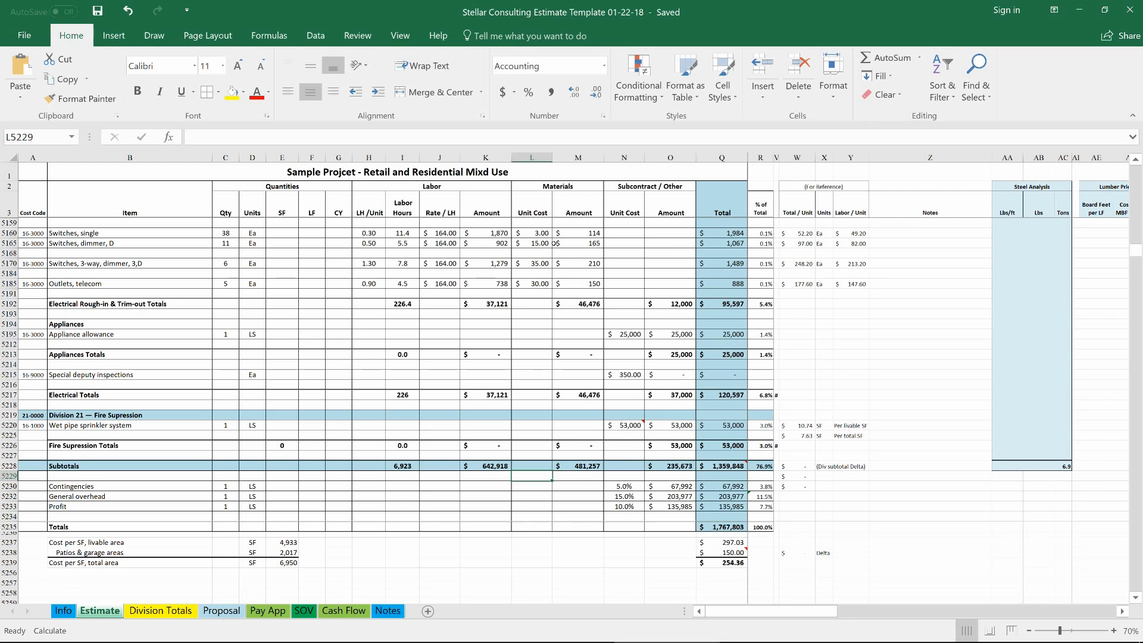
{"action": "mouse_move", "coordinate": [421, 336]}
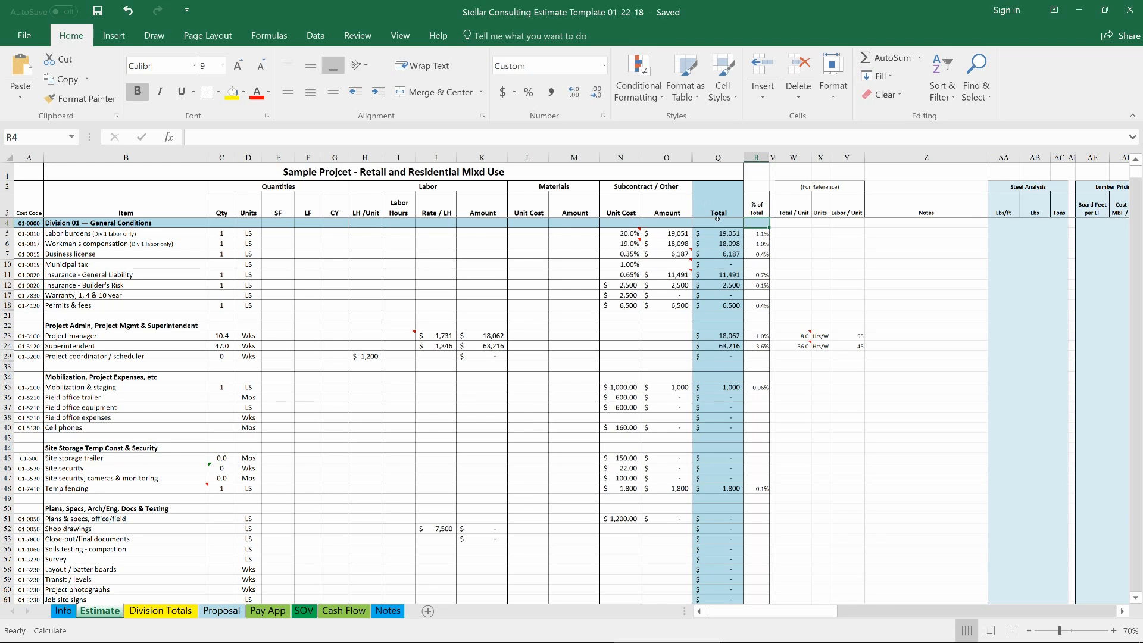
Scroll down the Estimate sheet past Site Construction to the Division 03 Concrete footing rows
{"action": "scroll", "scroll_direction": "down", "scroll_amount": 3}
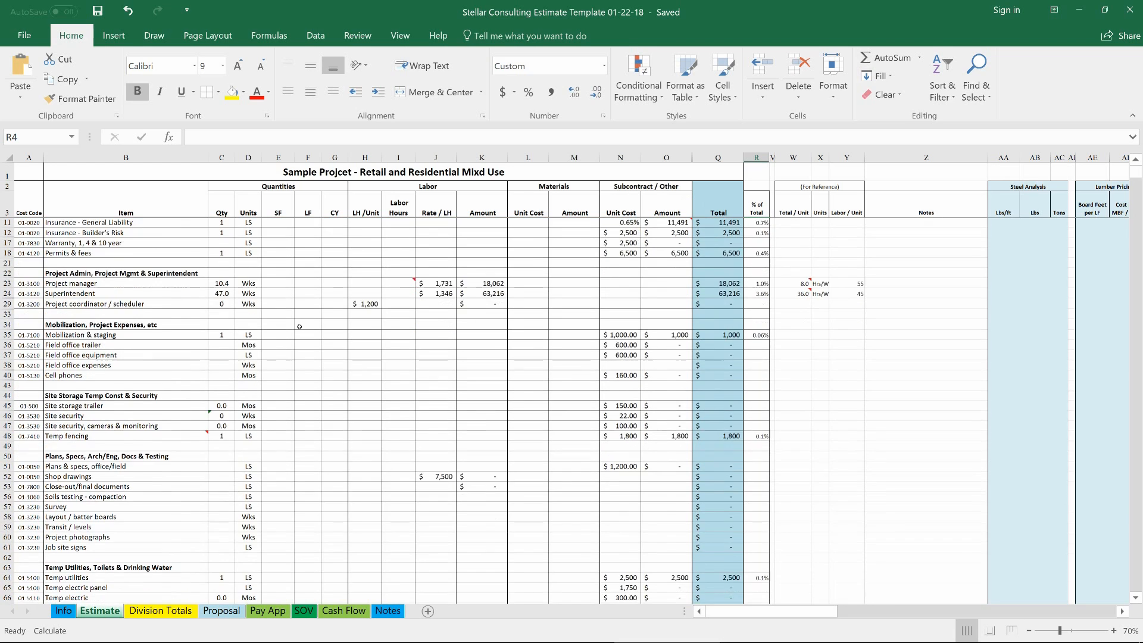
{"action": "scroll", "scroll_direction": "down", "scroll_amount": 3}
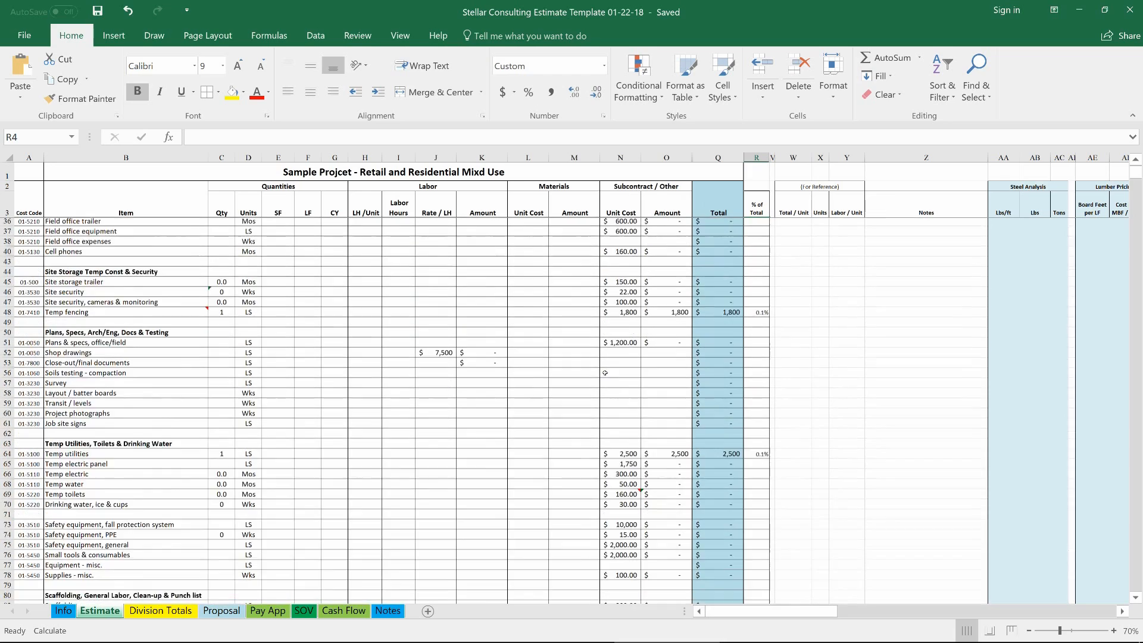
{"action": "scroll", "scroll_direction": "down", "scroll_amount": 3}
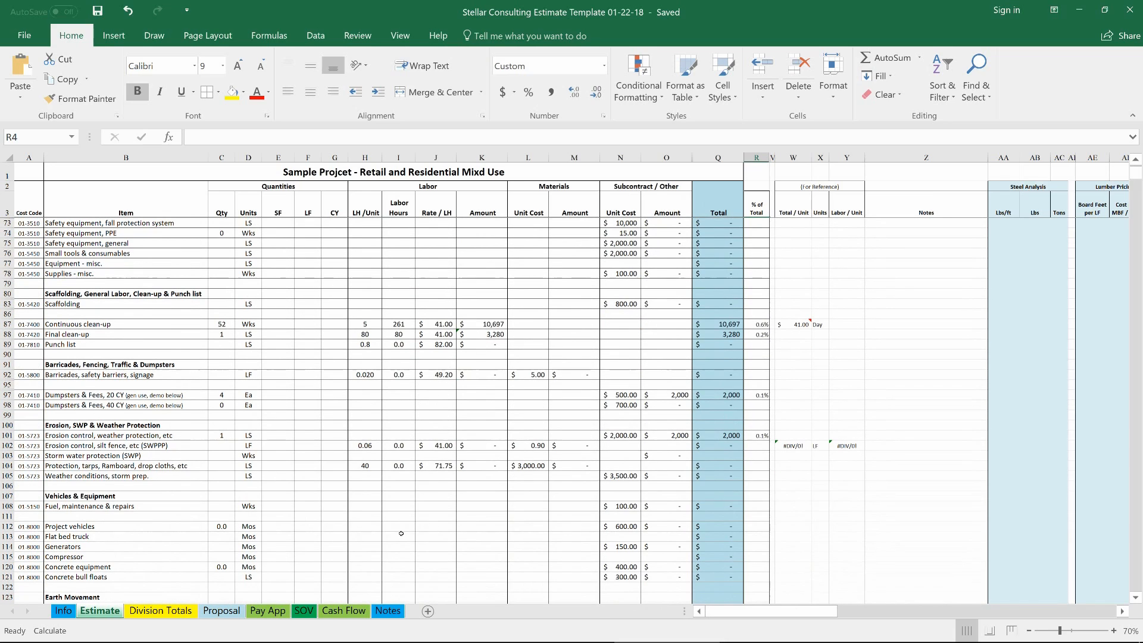
{"action": "mouse_move", "coordinate": [454, 438]}
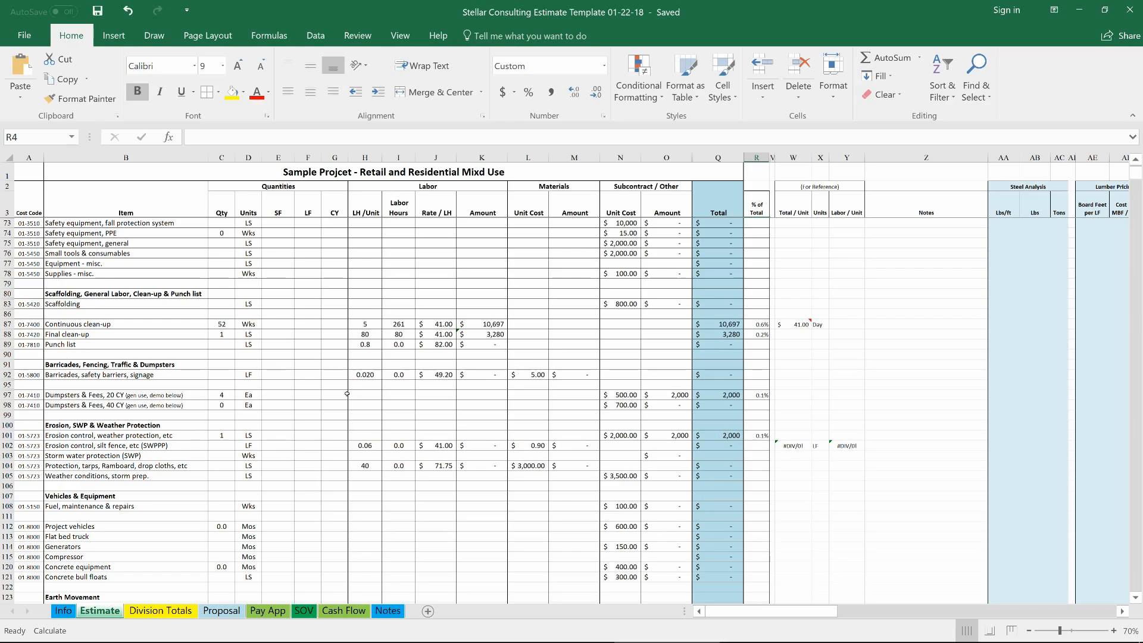
{"action": "scroll", "scroll_direction": "down", "scroll_amount": 3}
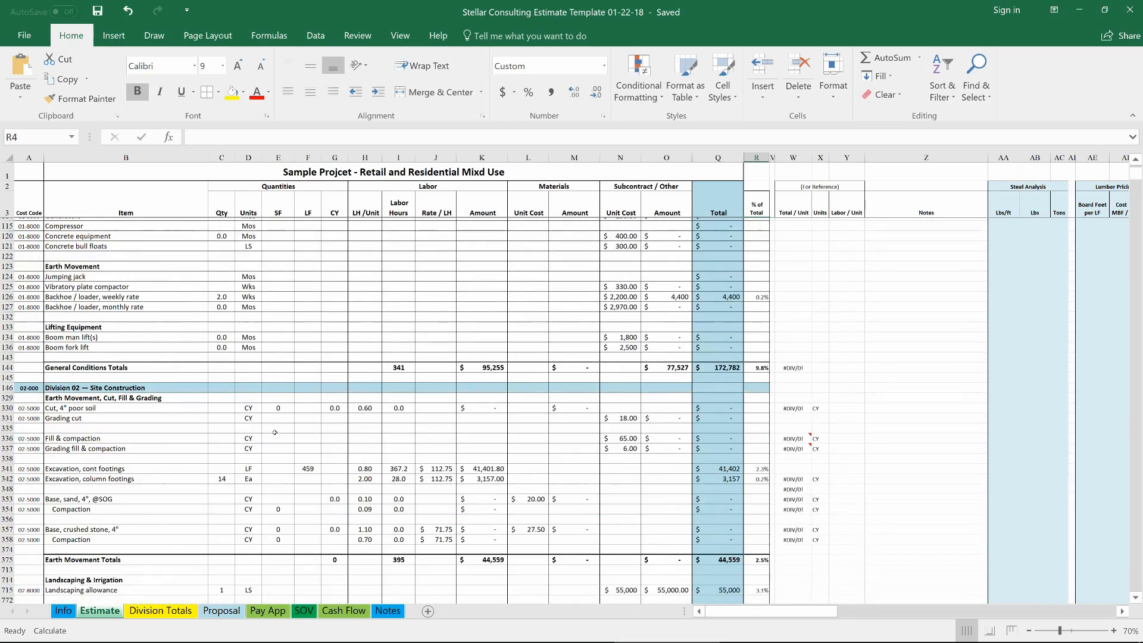
{"action": "scroll", "scroll_direction": "down", "scroll_amount": 3}
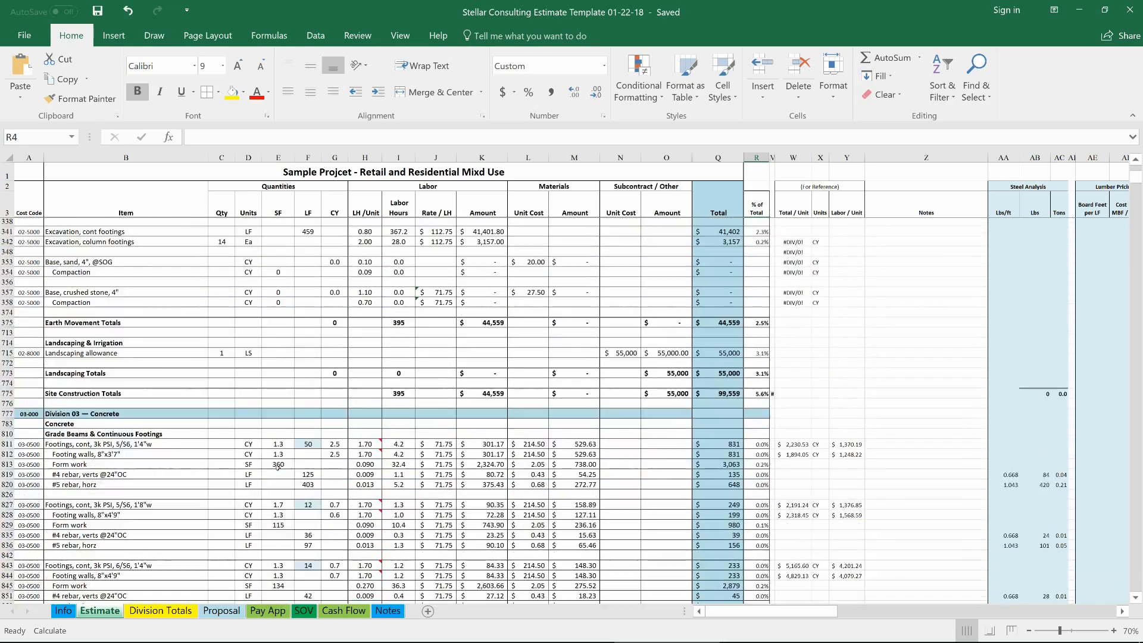
{"action": "scroll", "scroll_direction": "down", "scroll_amount": 3}
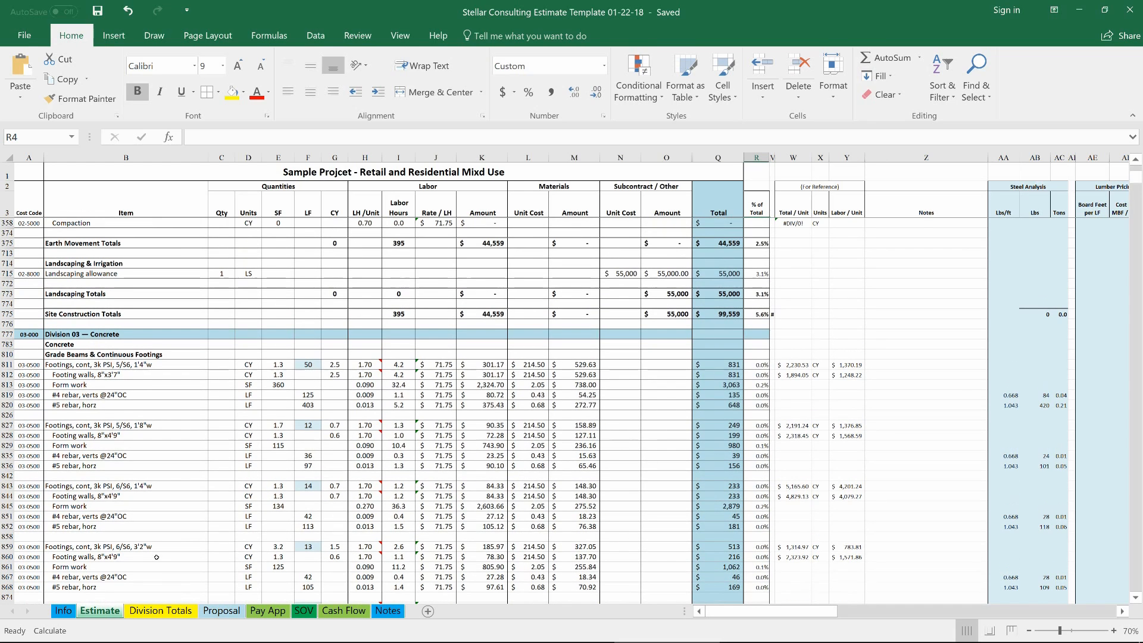
{"action": "left_click", "coordinate": [64, 611]}
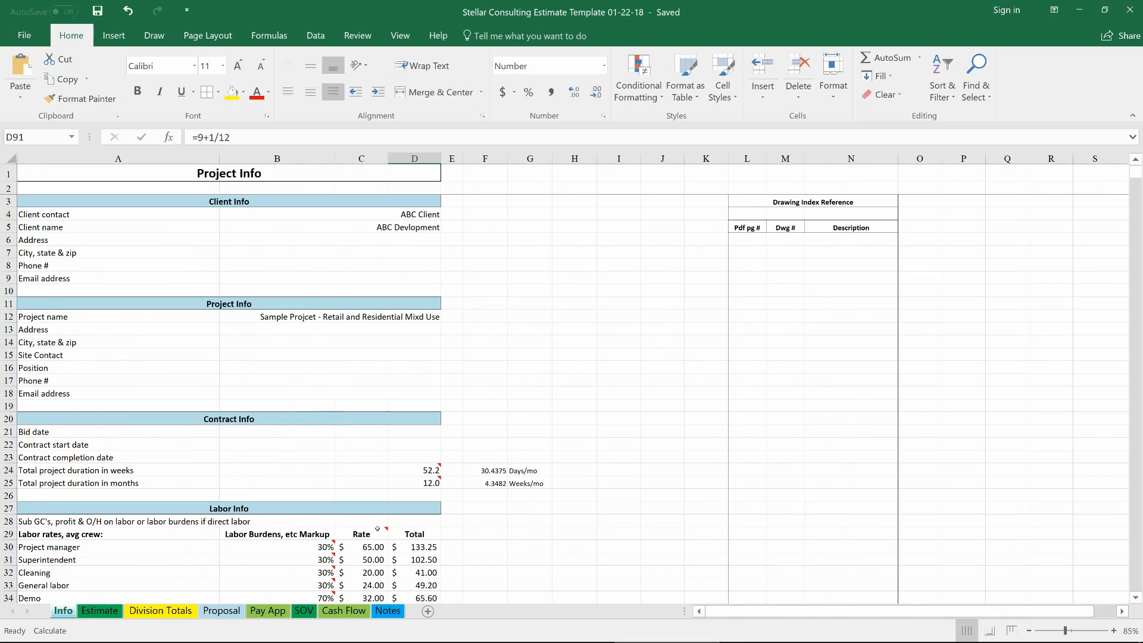
{"action": "scroll", "scroll_direction": "down", "scroll_amount": 3}
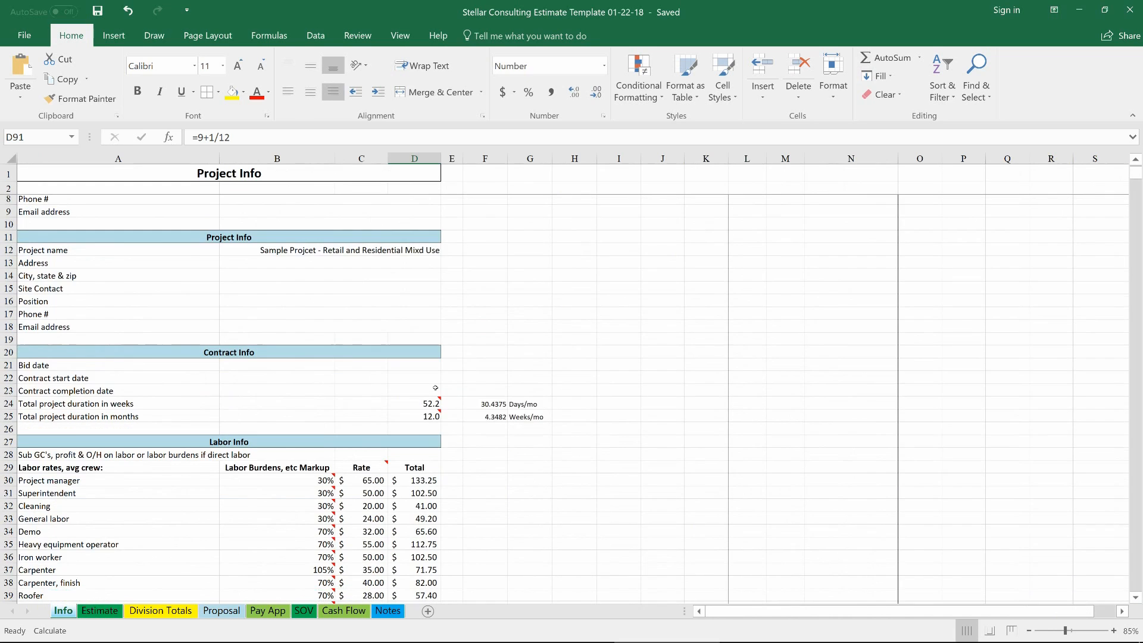
{"action": "scroll", "scroll_direction": "down", "scroll_amount": 3}
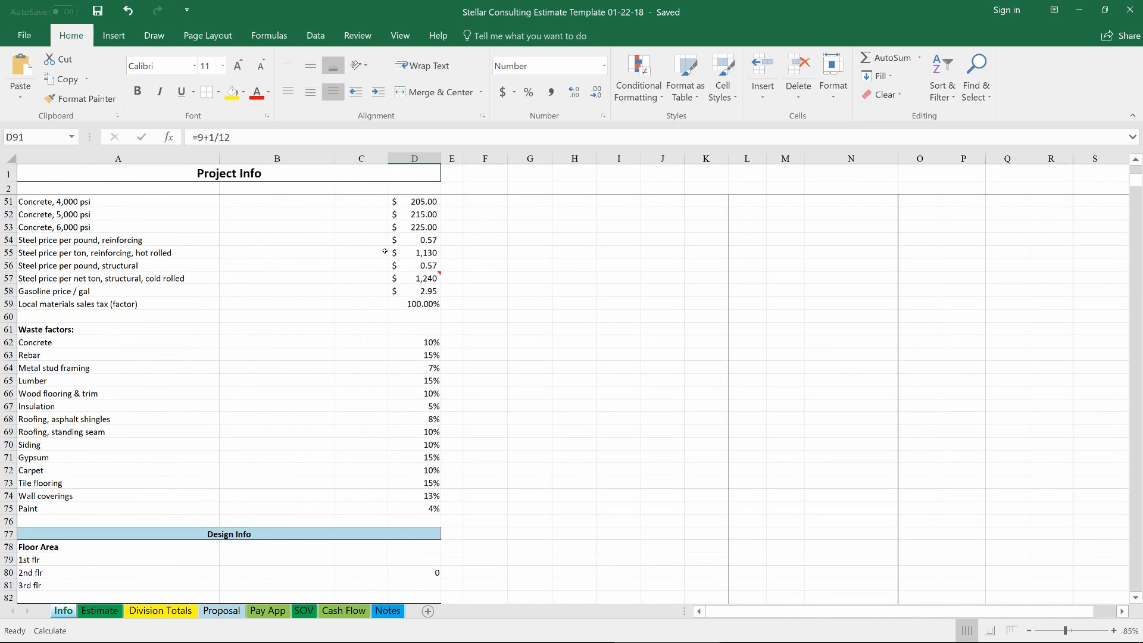
{"action": "scroll", "scroll_direction": "down", "scroll_amount": 3}
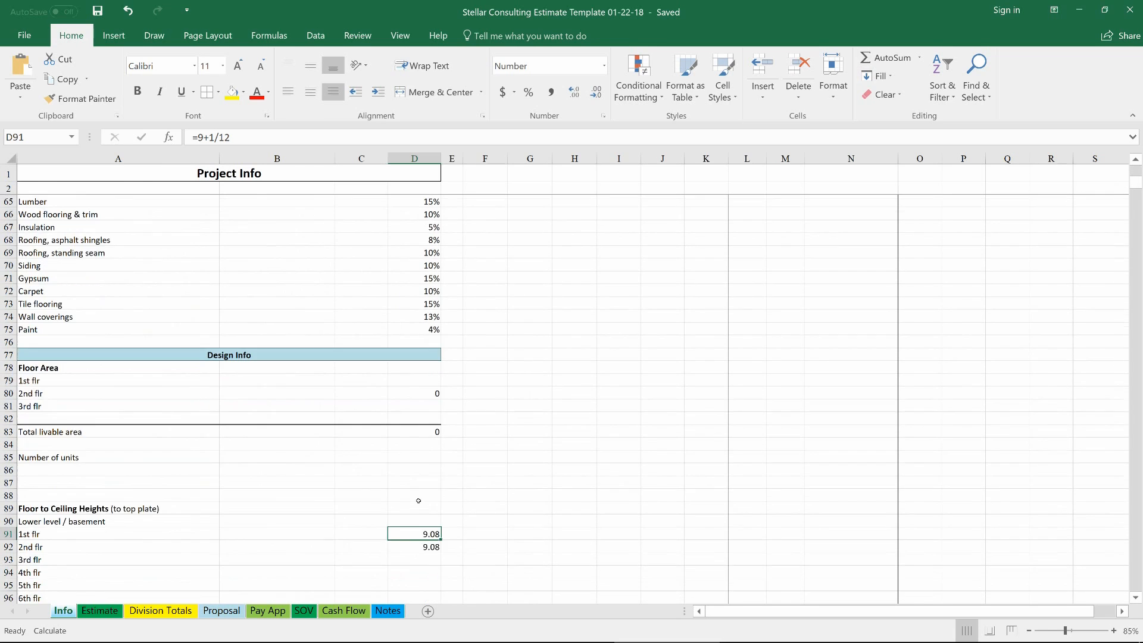
{"action": "scroll", "scroll_direction": "down", "scroll_amount": 3}
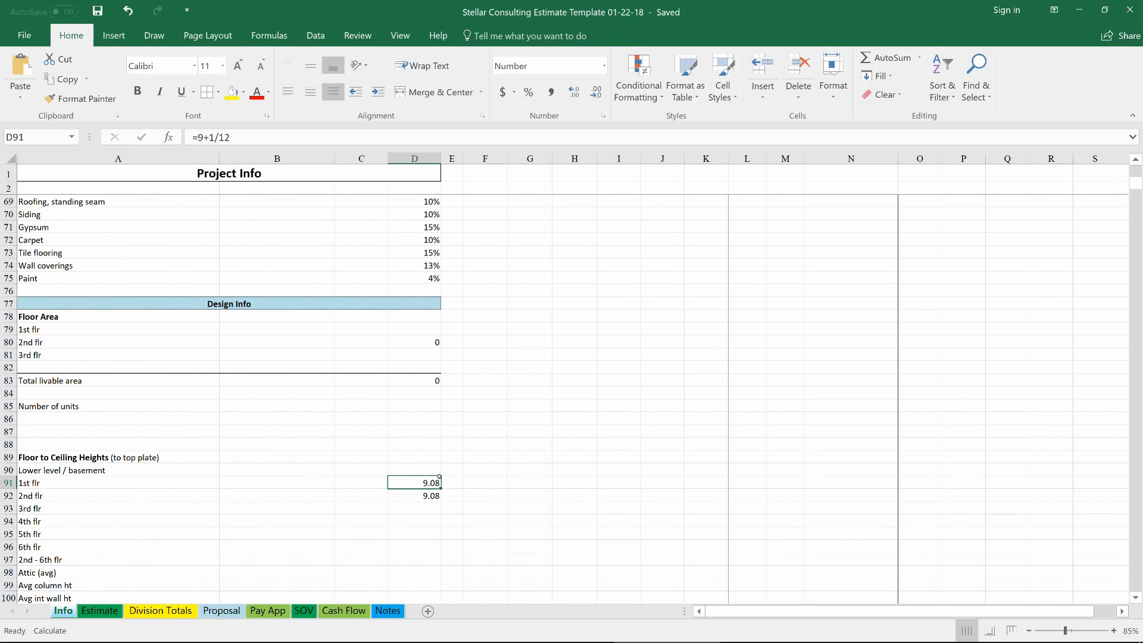
{"action": "scroll", "scroll_direction": "down", "scroll_amount": 3}
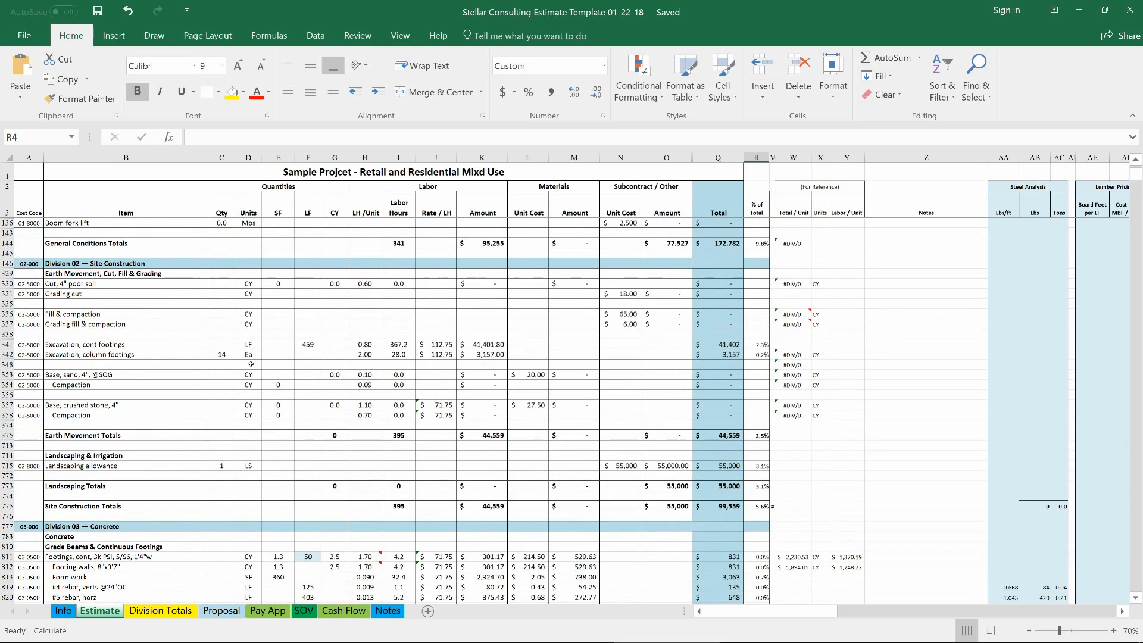
Browse down to the concrete footing rows and inspect the labor-per-unit formula in row 843
{"action": "scroll", "scroll_direction": "down", "scroll_amount": 3}
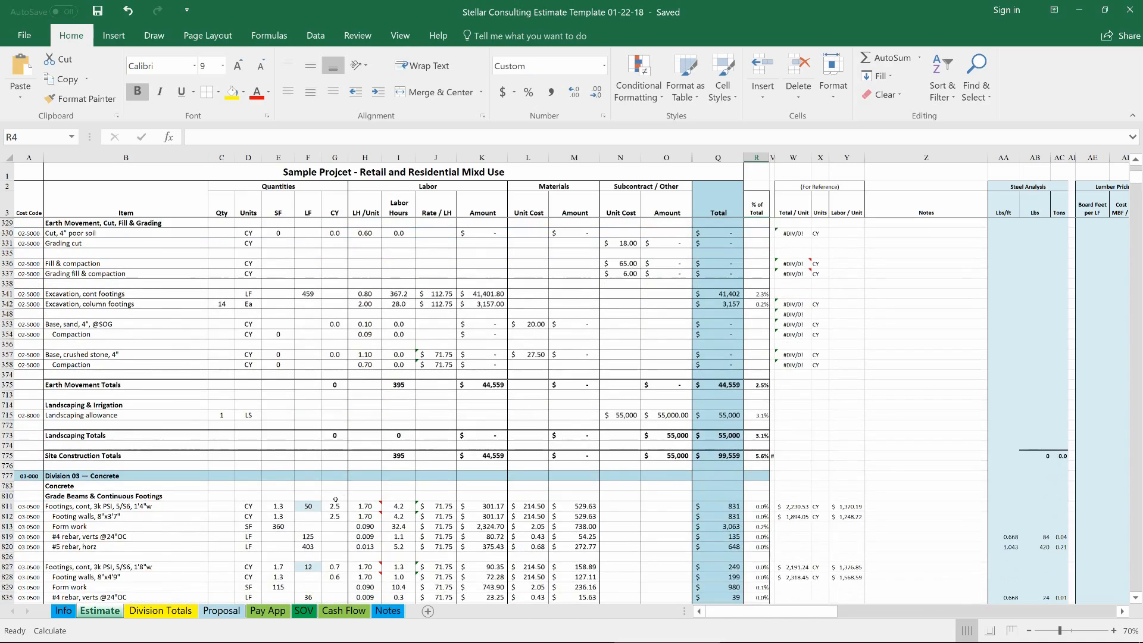
{"action": "scroll", "scroll_direction": "down", "scroll_amount": 3}
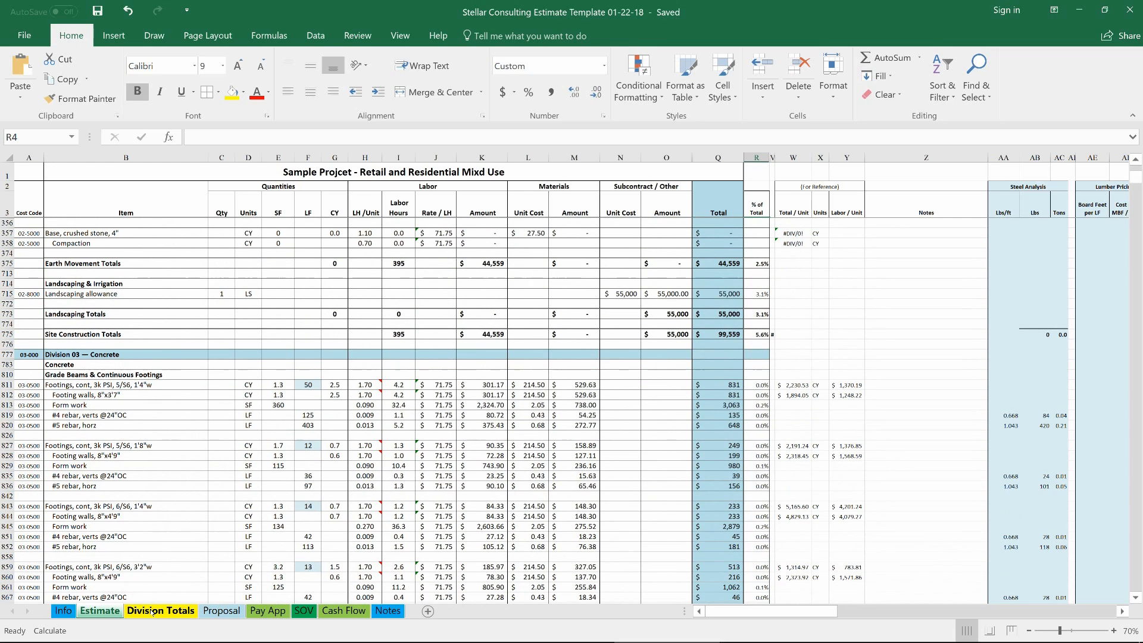
{"action": "scroll", "scroll_direction": "down", "scroll_amount": 3}
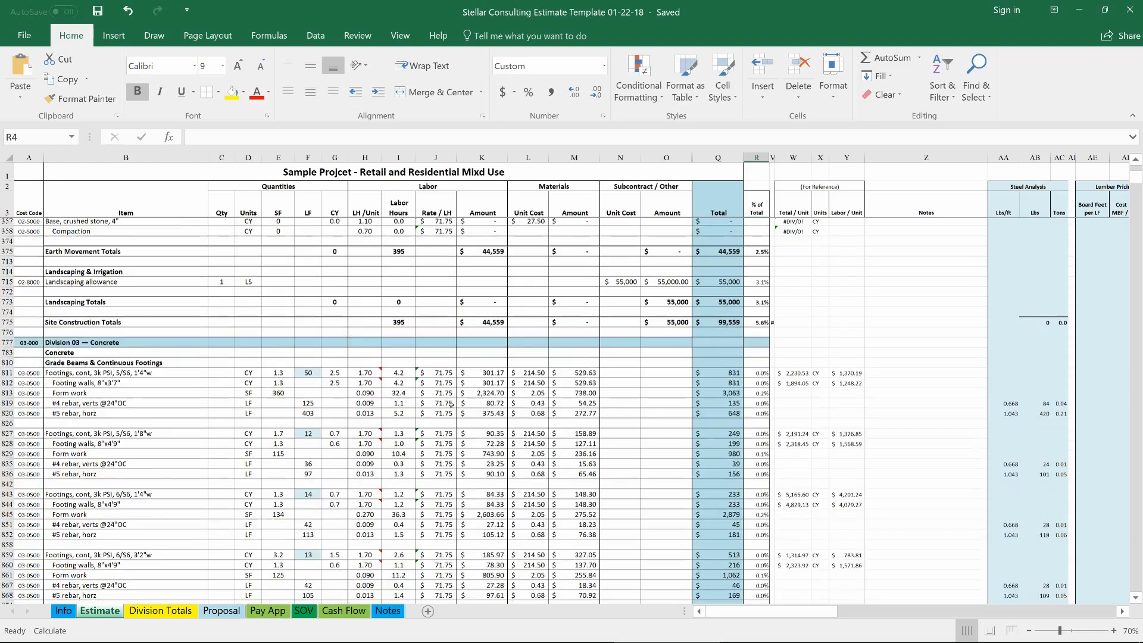
{"action": "scroll", "scroll_direction": "down", "scroll_amount": 3}
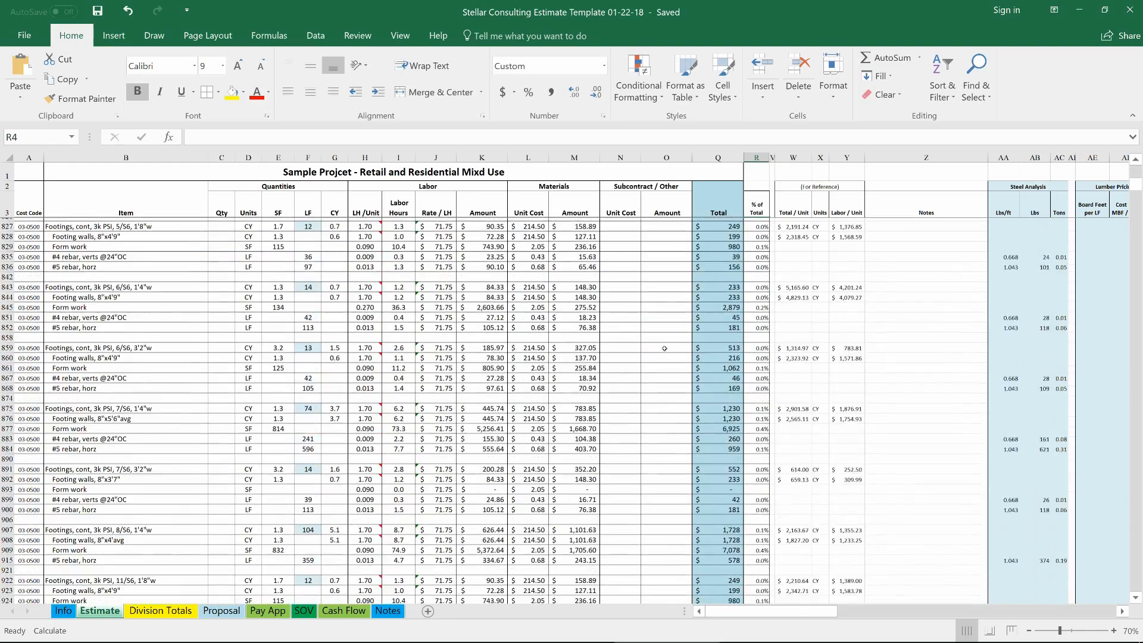
{"action": "scroll", "scroll_direction": "down", "scroll_amount": 3}
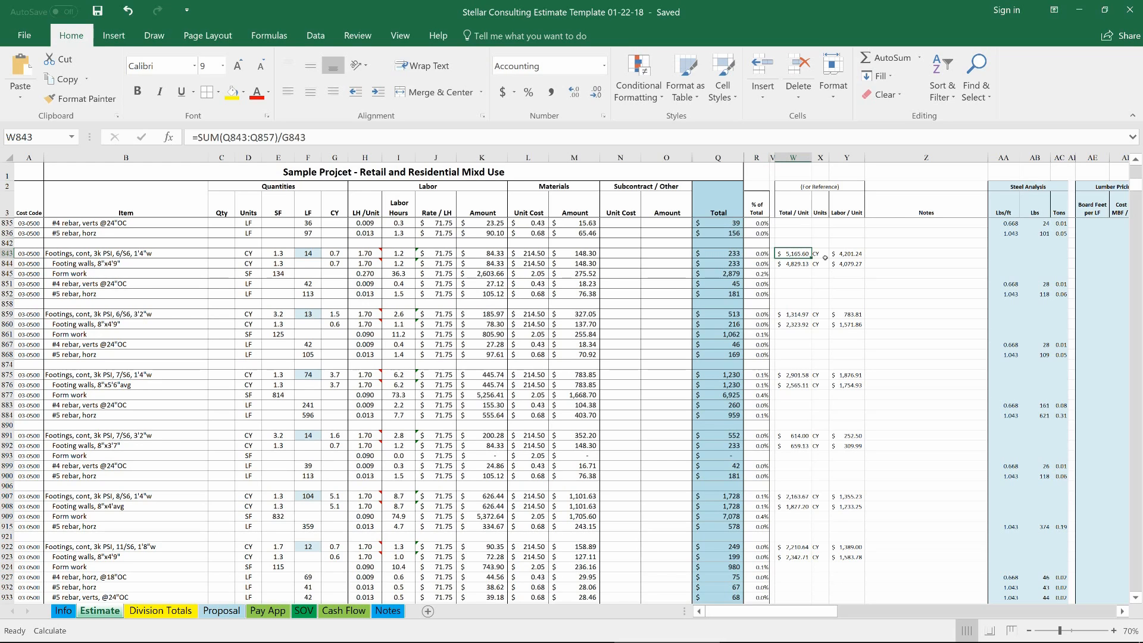
{"action": "left_click", "coordinate": [847, 253]}
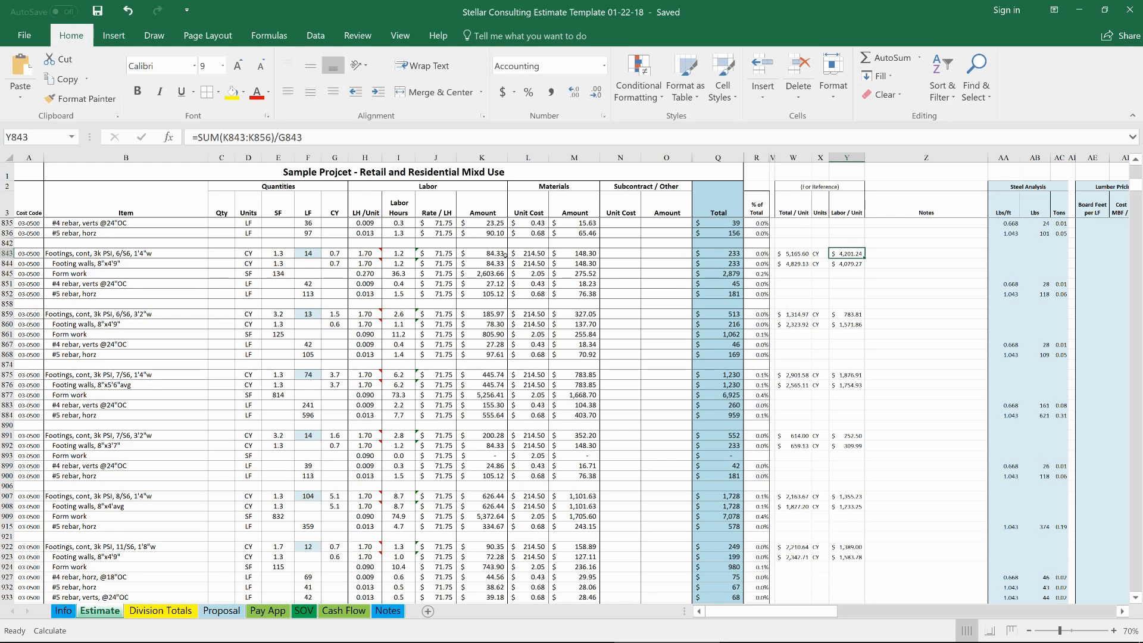
{"action": "mouse_move", "coordinate": [807, 300]}
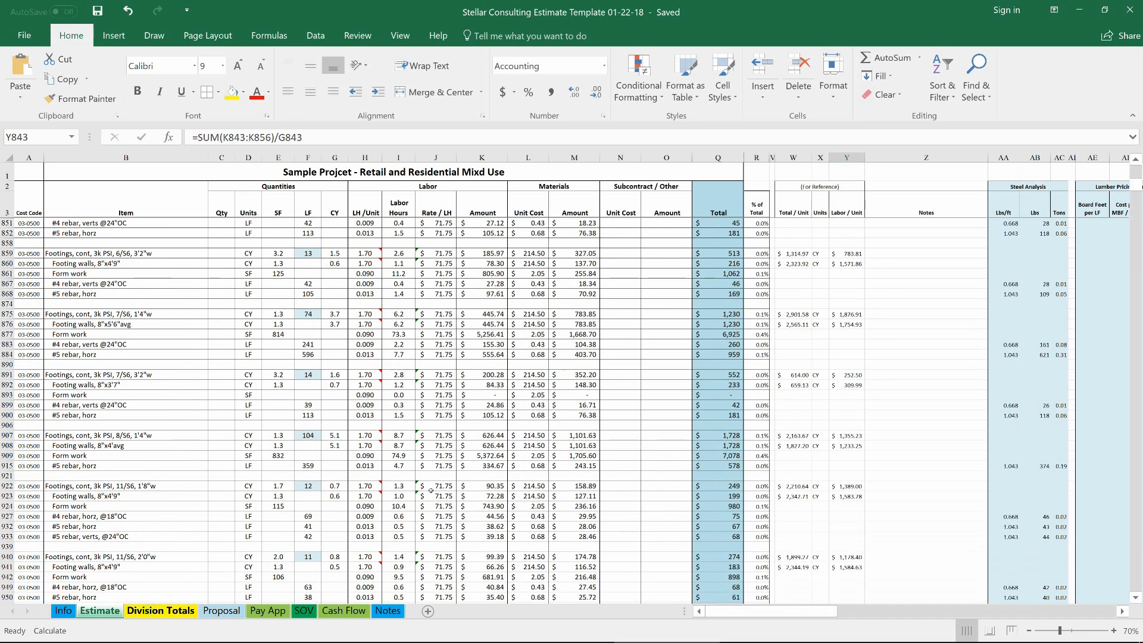
Review the Division Totals summary ($1,767,803), then show the Proposal sheet
{"action": "left_click", "coordinate": [161, 609]}
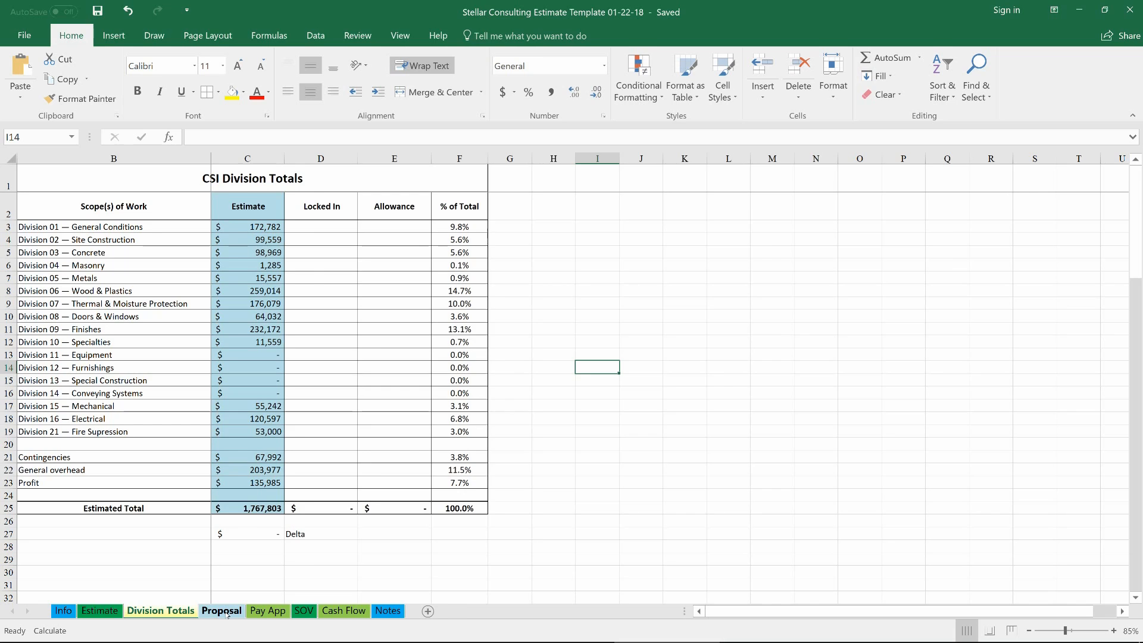
{"action": "left_click", "coordinate": [221, 611]}
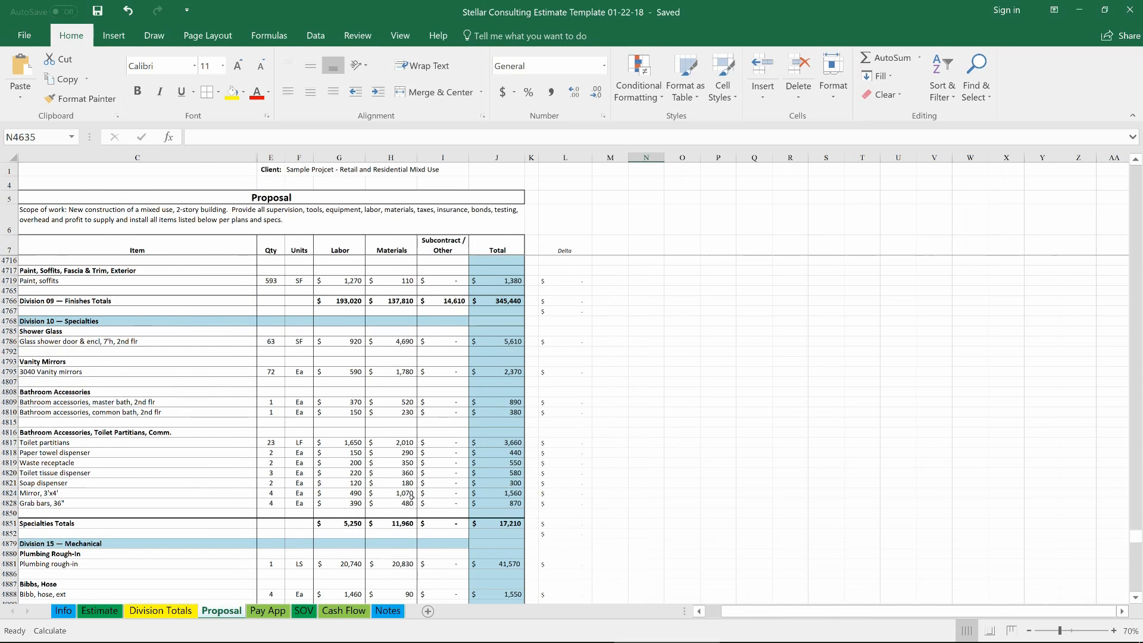
{"action": "mouse_move", "coordinate": [488, 294]}
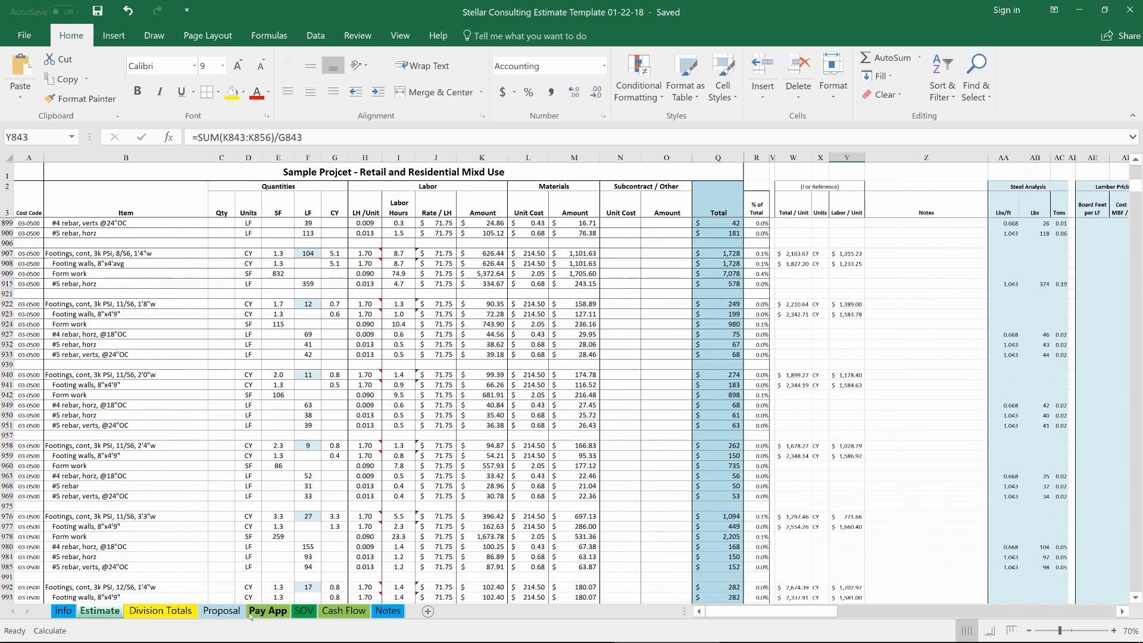
Revisit the Proposal sheet, then show the schedule of values on the SOV sheet
{"action": "left_click", "coordinate": [222, 610]}
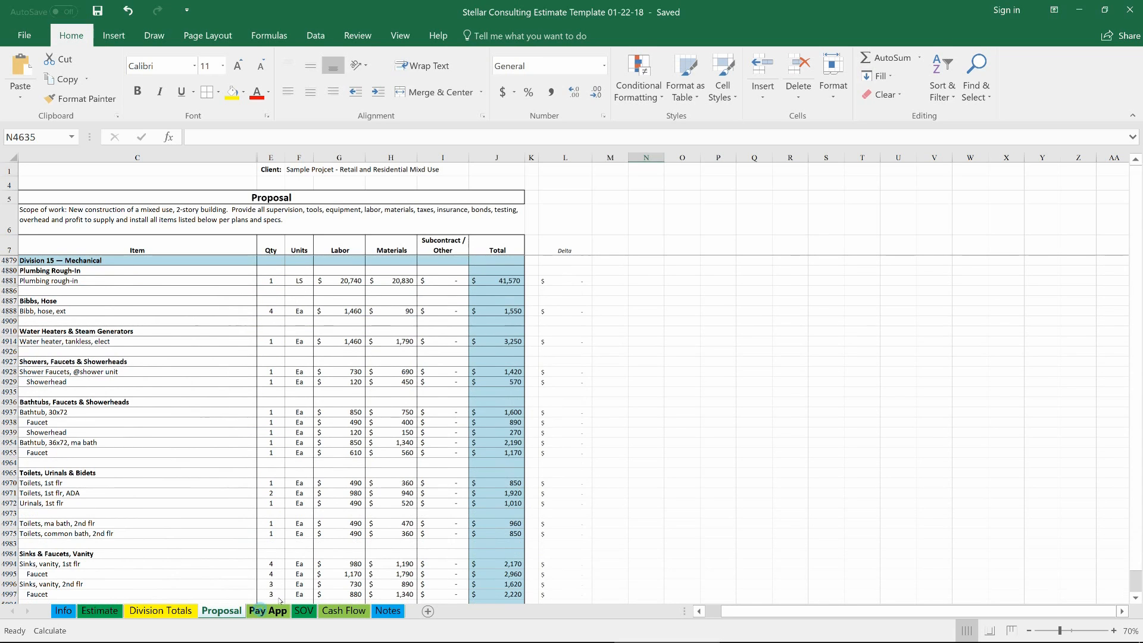
{"action": "left_click", "coordinate": [268, 610]}
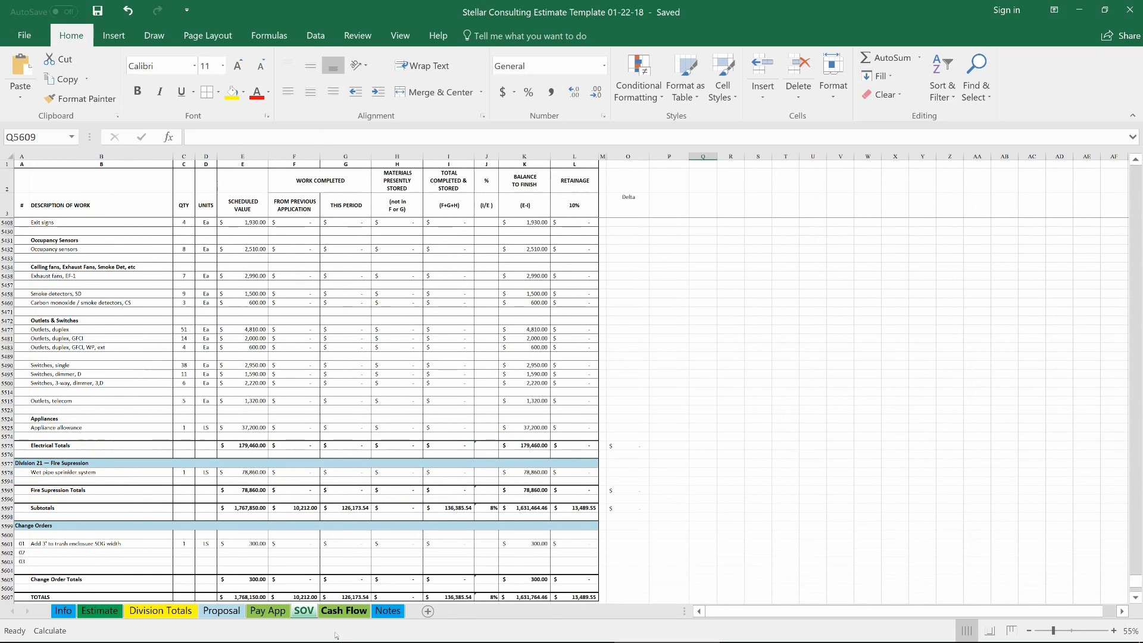
{"action": "left_click", "coordinate": [267, 611]}
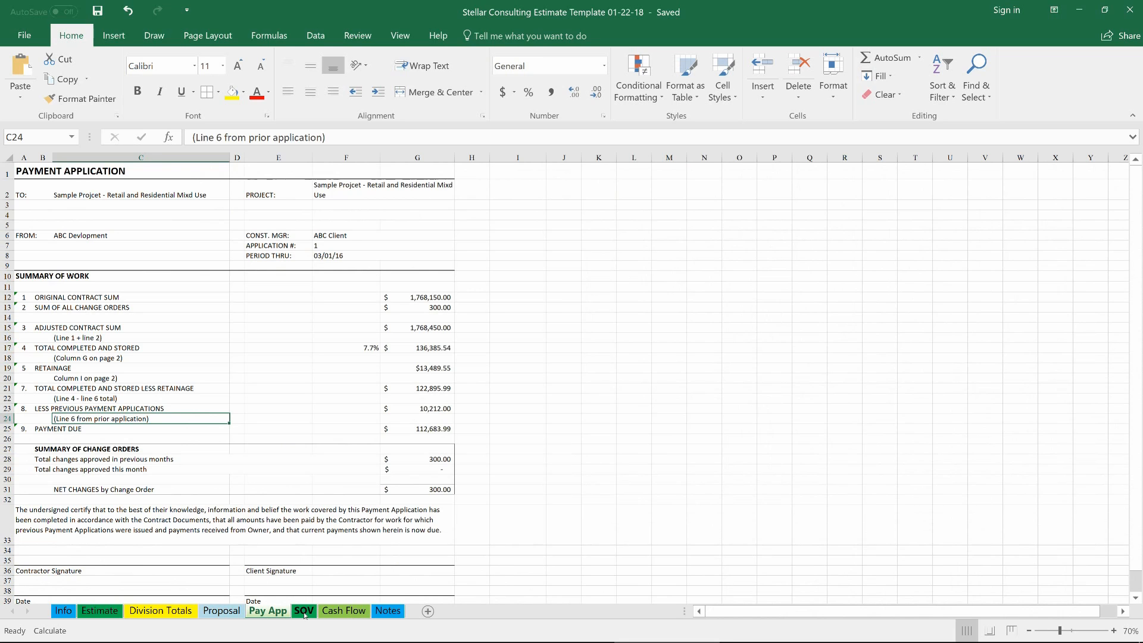
{"action": "left_click", "coordinate": [304, 611]}
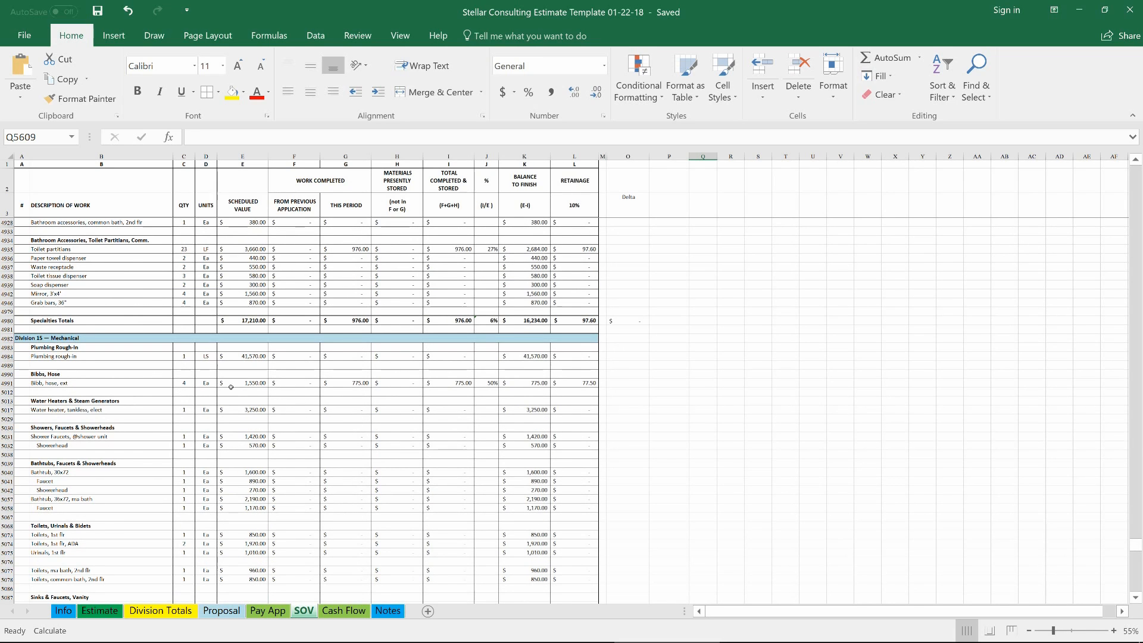
{"action": "left_click", "coordinate": [485, 382]}
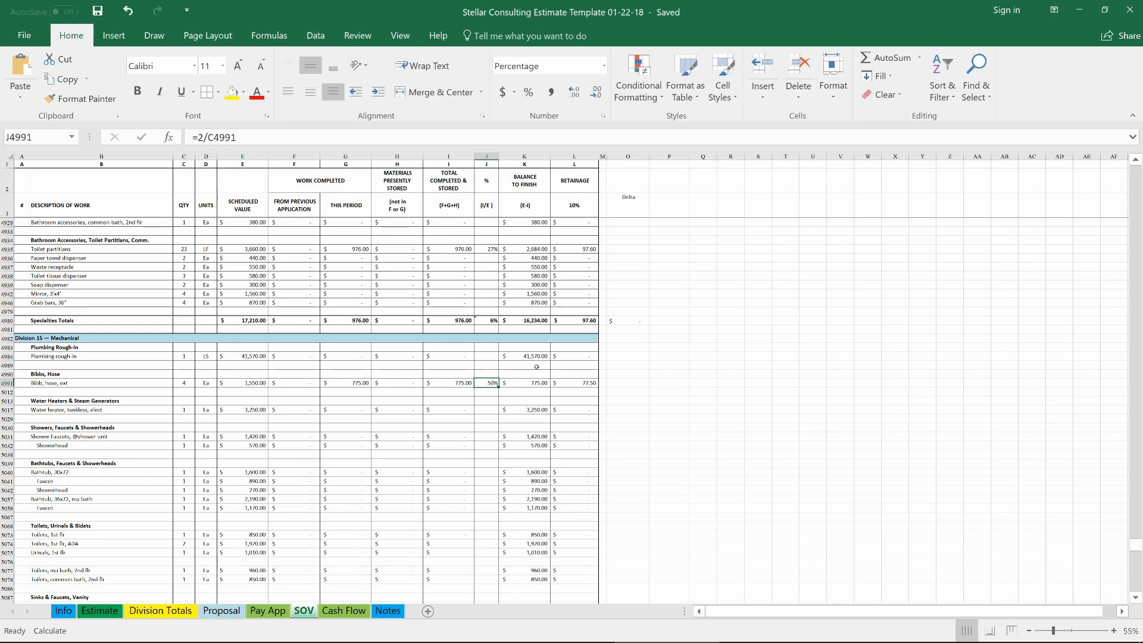
{"action": "mouse_move", "coordinate": [561, 426]}
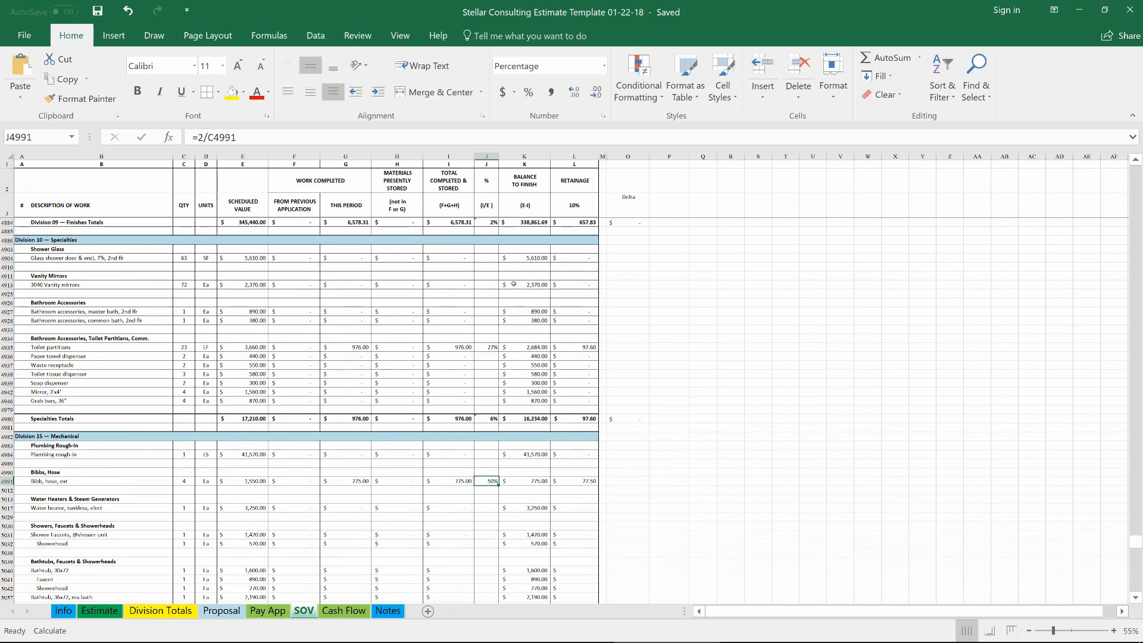
{"action": "scroll", "scroll_direction": "down", "scroll_amount": 3}
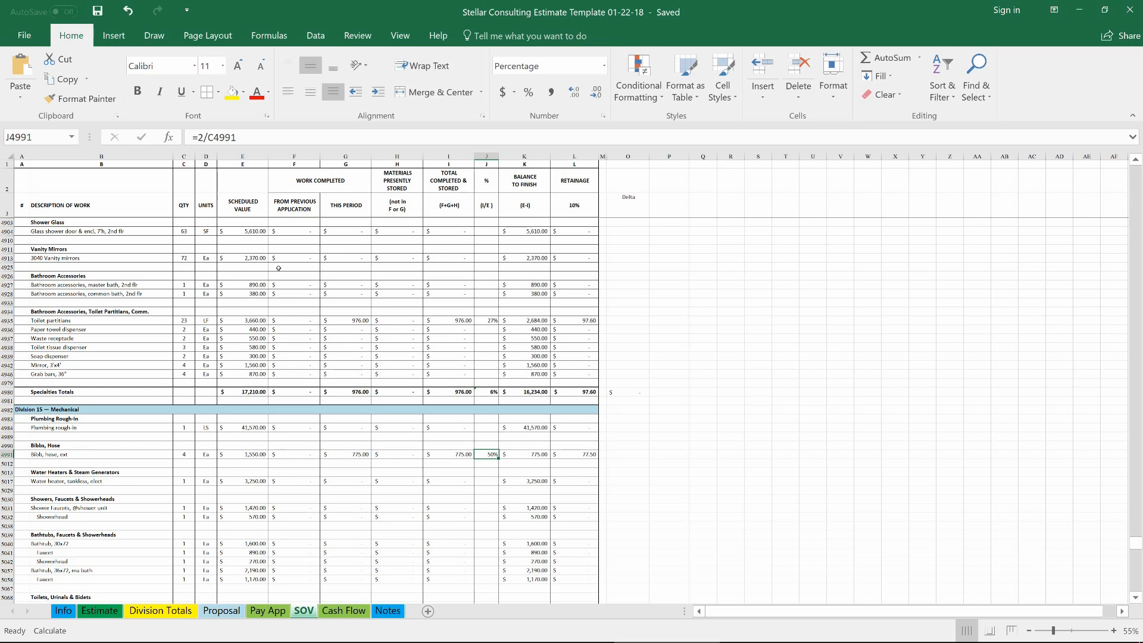
Review the Pay App and Cash Flow sheets, then show the Notes / Questions sheet
{"action": "left_click", "coordinate": [267, 611]}
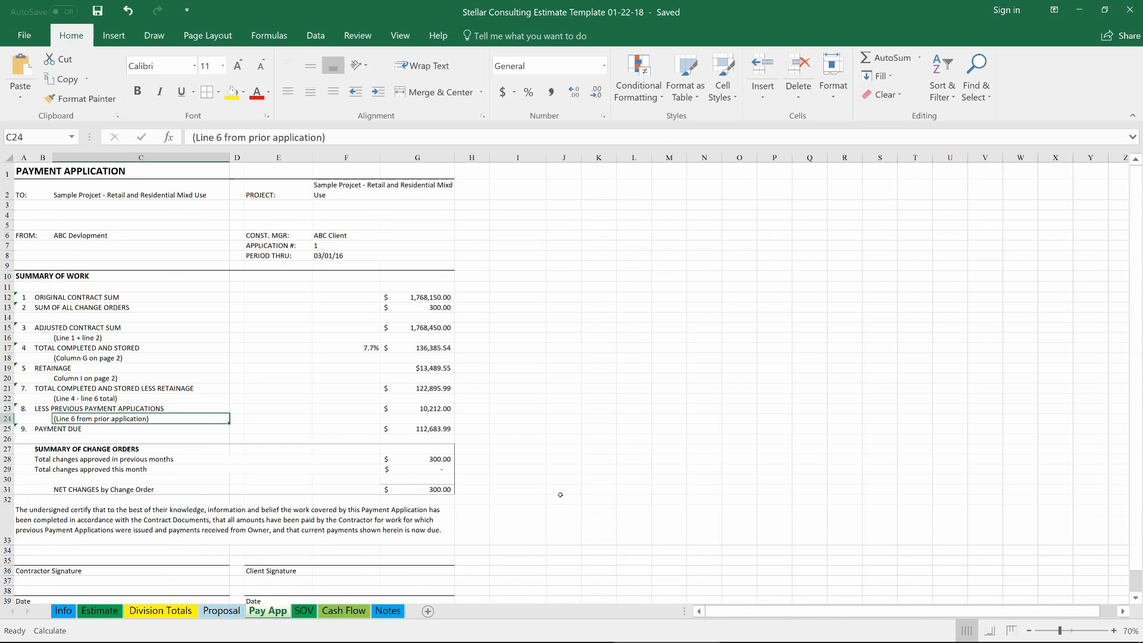
{"action": "left_click", "coordinate": [343, 610]}
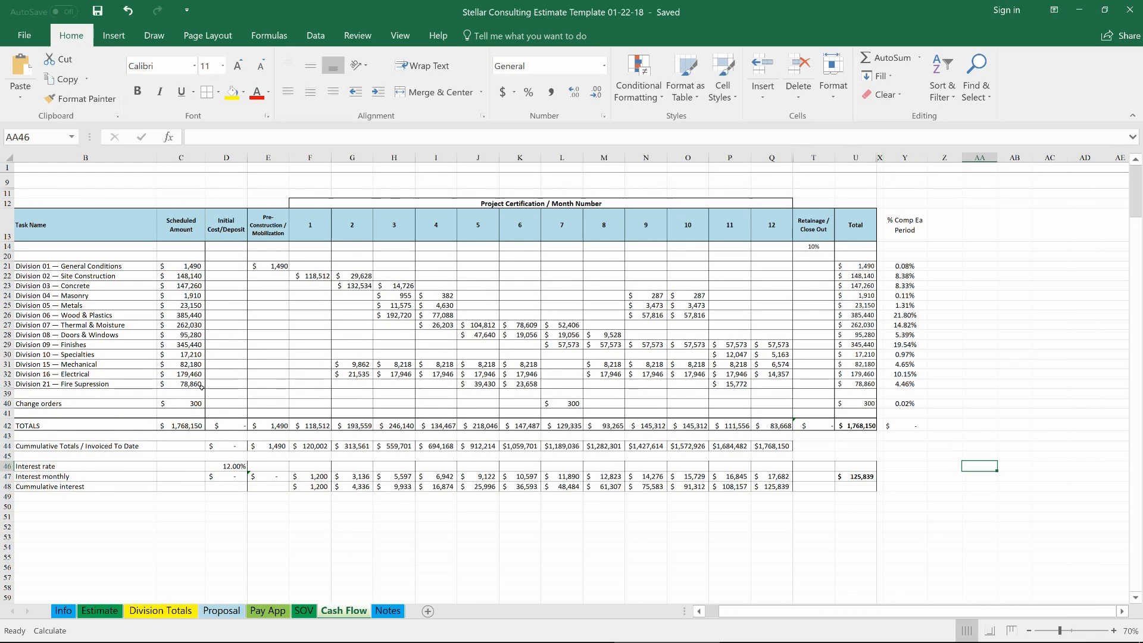
{"action": "left_click", "coordinate": [388, 609]}
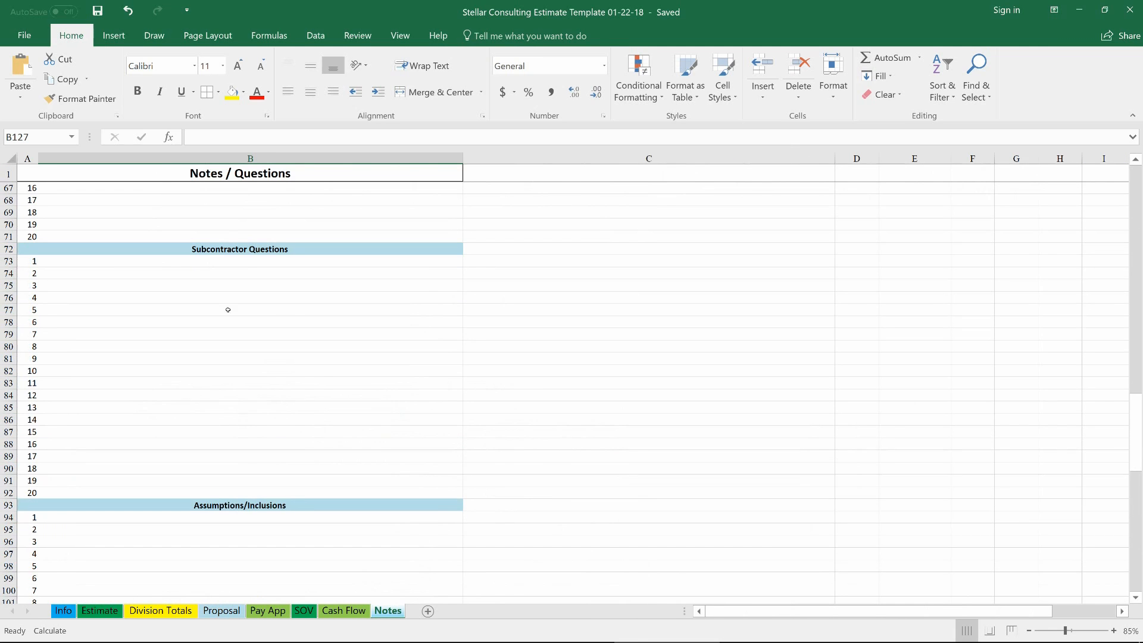
Review the General Notes block and its sixth note on customizing, then return to the Estimate sheet
{"action": "scroll", "scroll_direction": "down", "scroll_amount": 3}
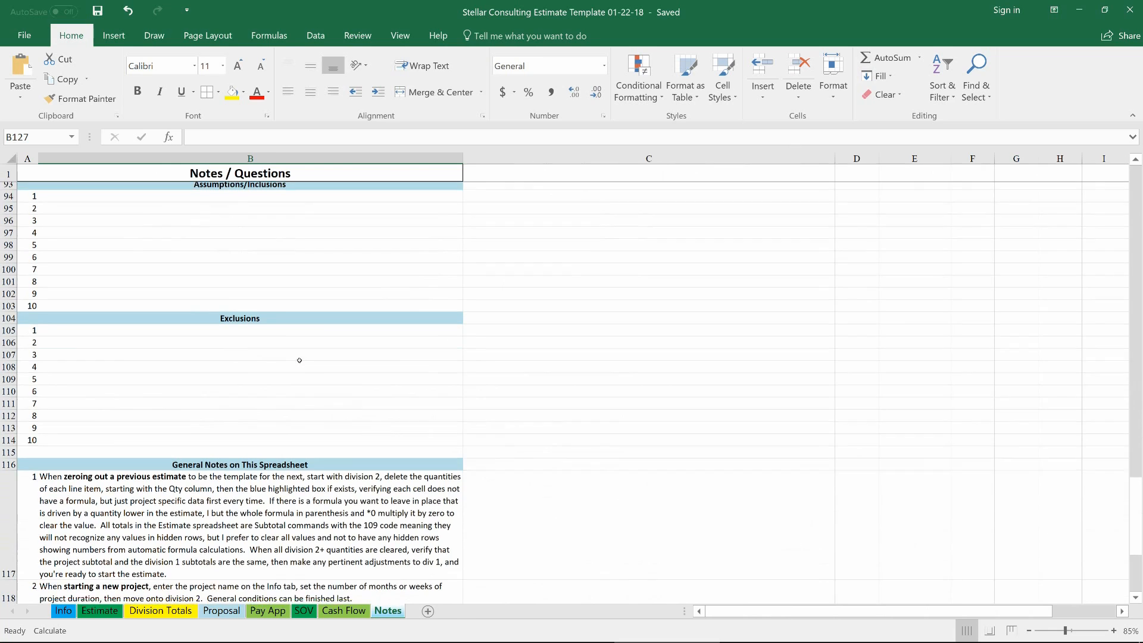
{"action": "scroll", "scroll_direction": "down", "scroll_amount": 3}
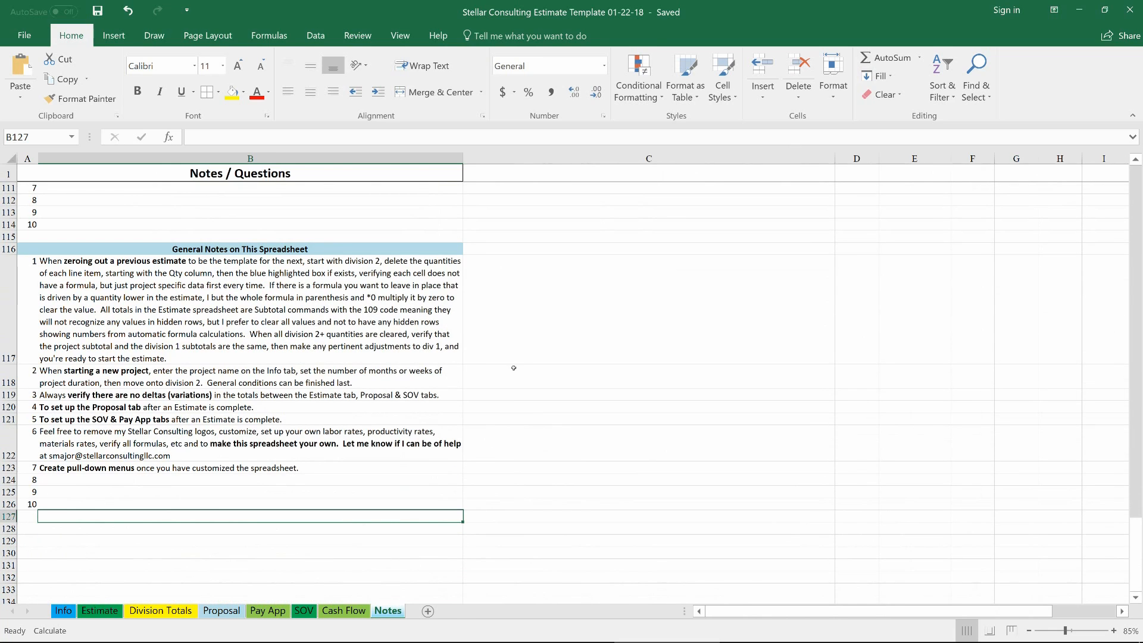
{"action": "mouse_move", "coordinate": [360, 456]}
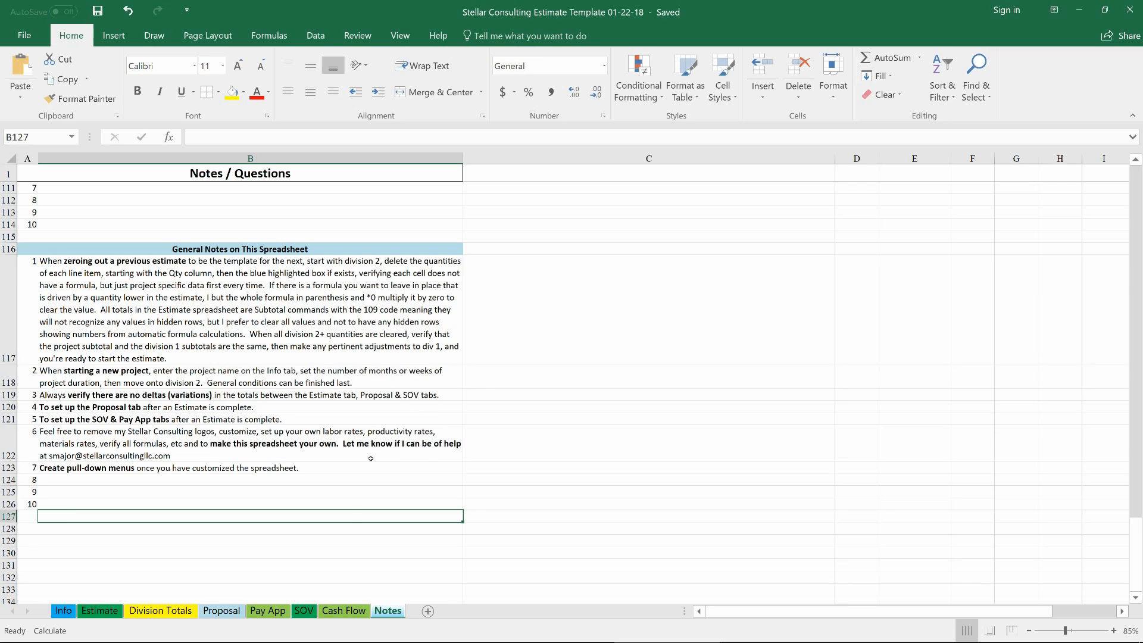
{"action": "mouse_move", "coordinate": [378, 445]}
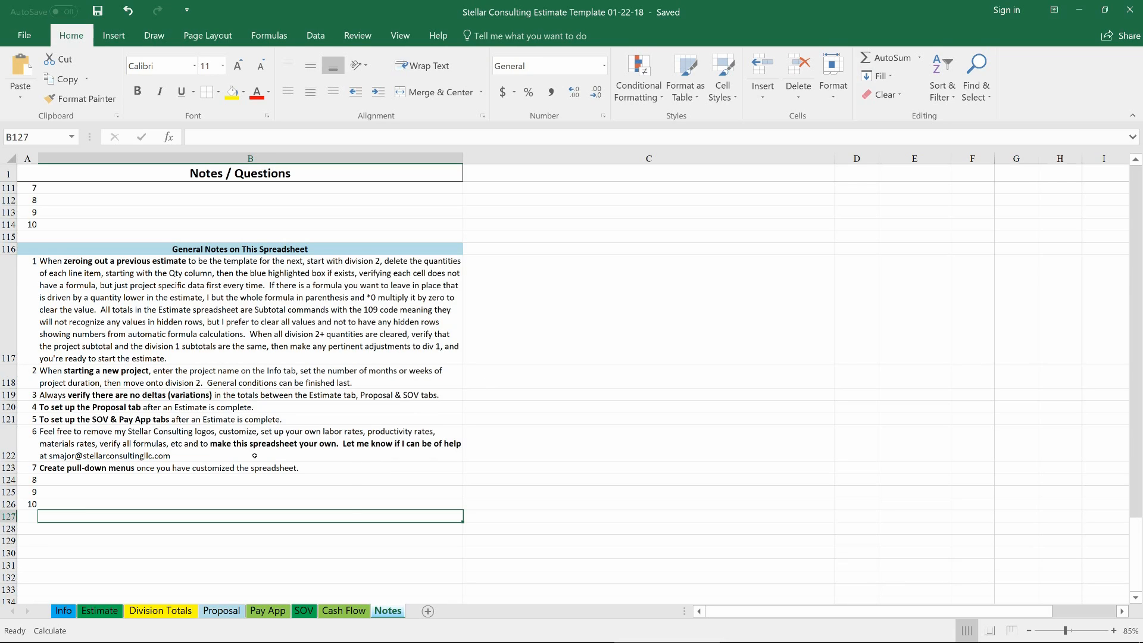
{"action": "left_click", "coordinate": [150, 249]}
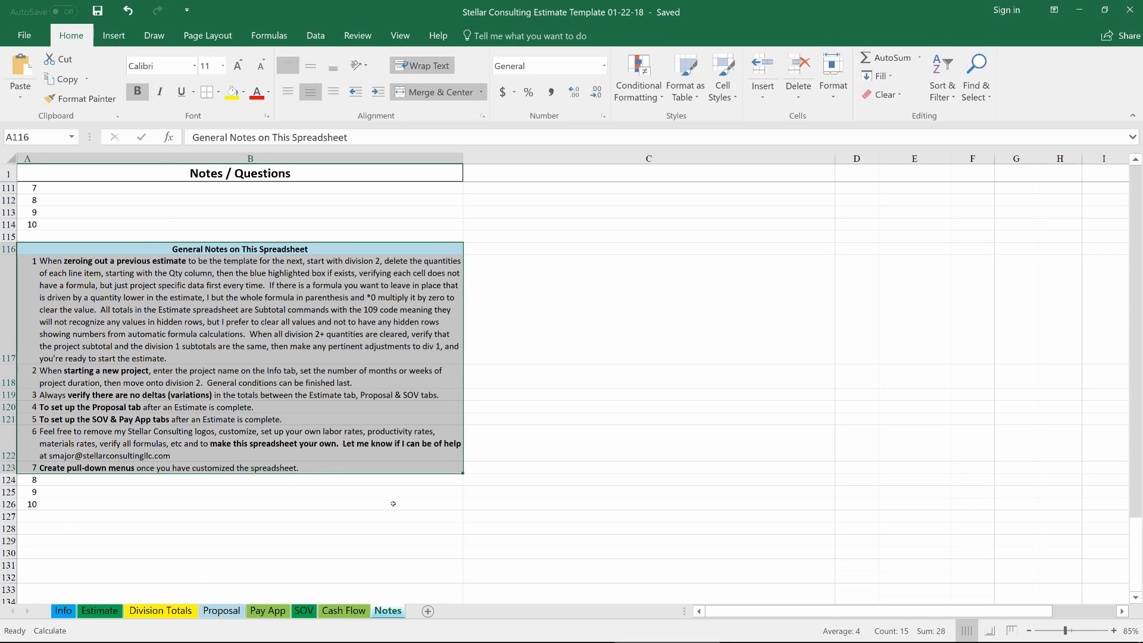
{"action": "left_click", "coordinate": [250, 443]}
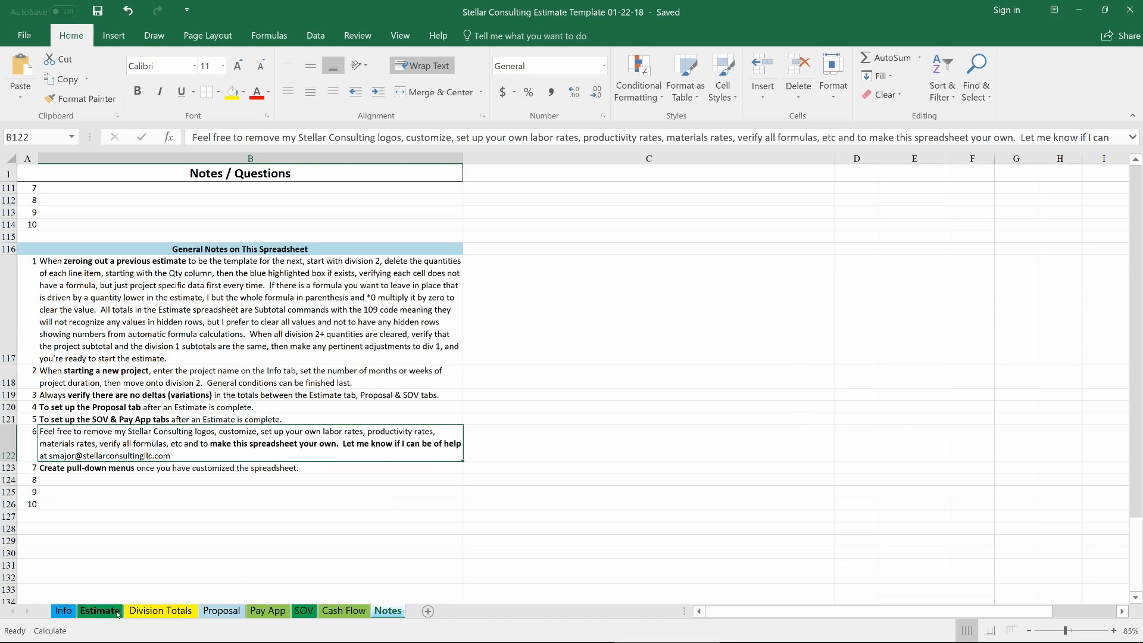
{"action": "left_click", "coordinate": [100, 611]}
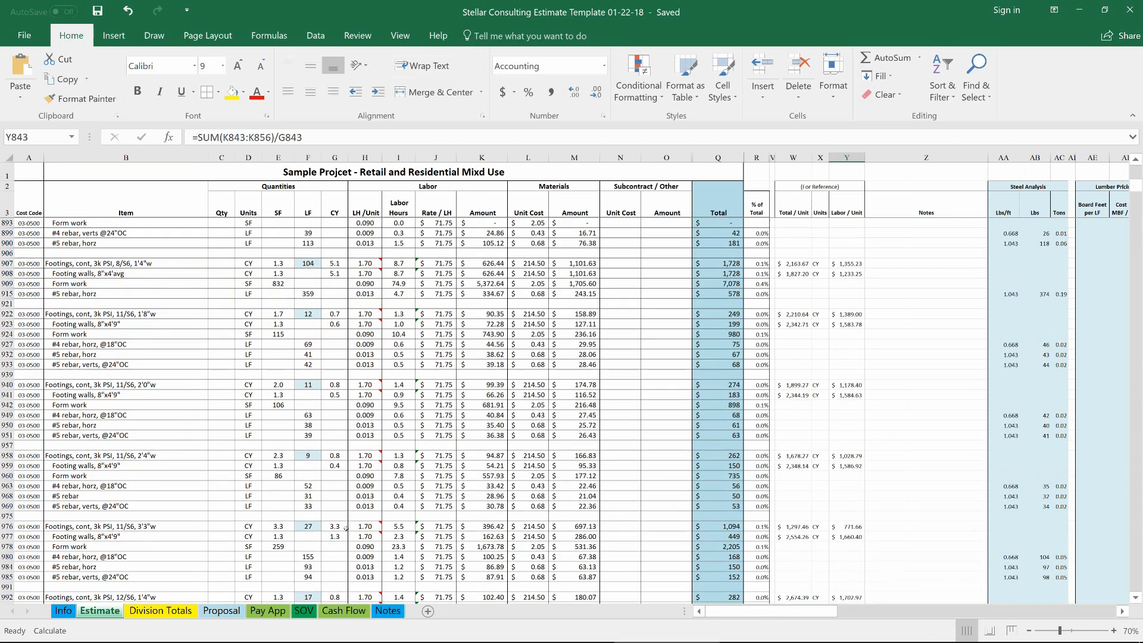
On the Info sheet, extend the 1st flr ceiling height formula =9+1/12 with +1 to give 10.08
{"action": "left_click", "coordinate": [63, 610]}
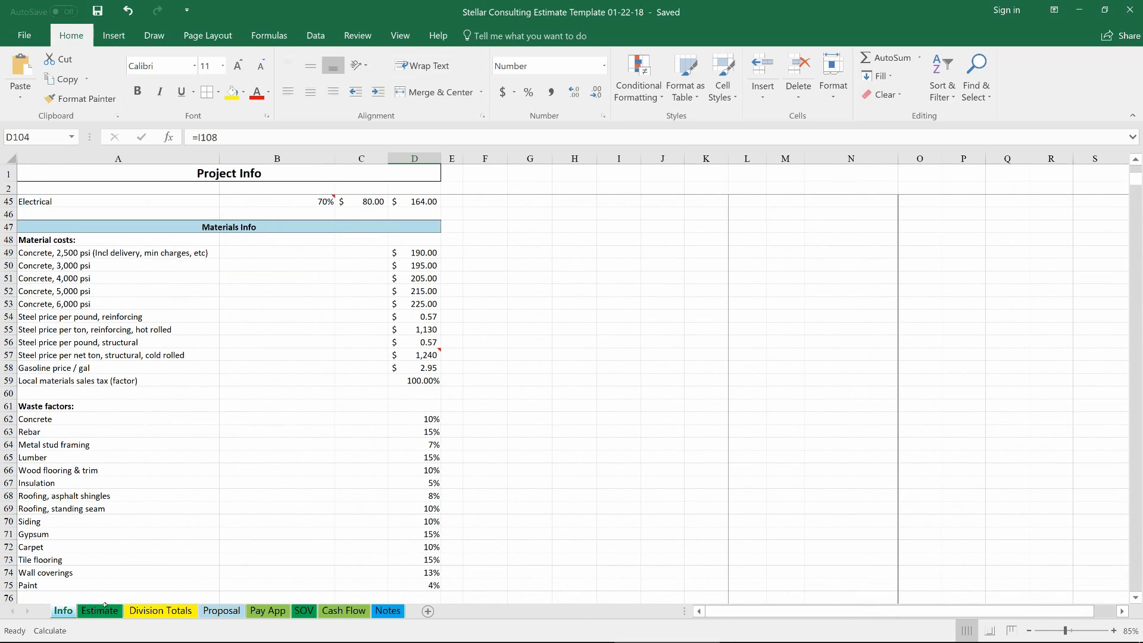
{"action": "scroll", "scroll_direction": "down", "scroll_amount": 3}
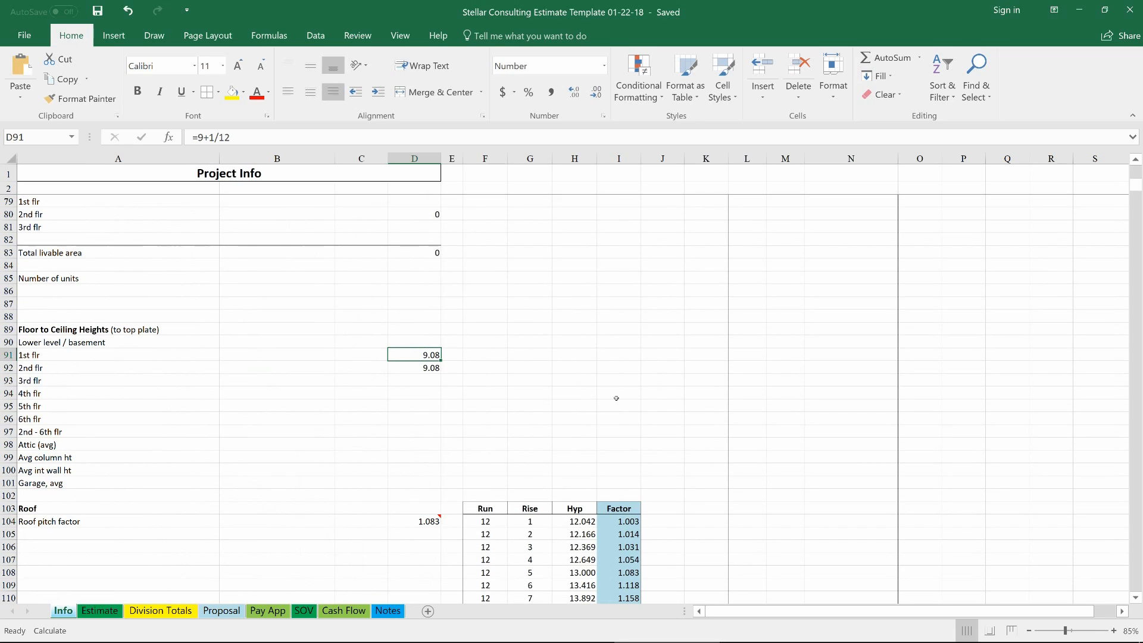
{"action": "mouse_move", "coordinate": [275, 170]}
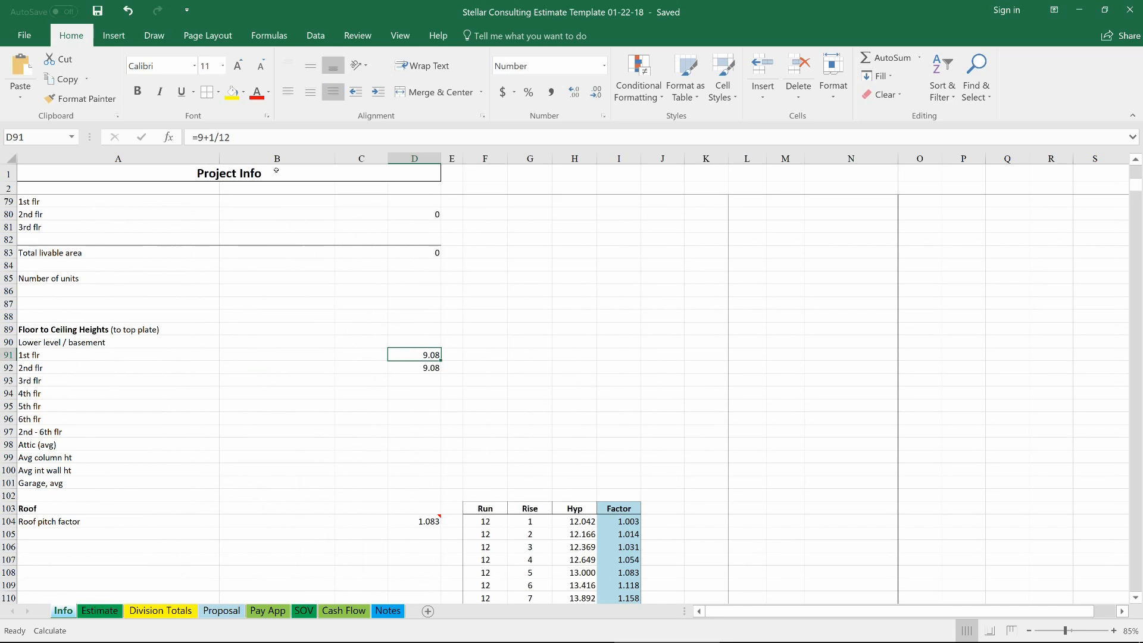
{"action": "double_click", "coordinate": [414, 355]}
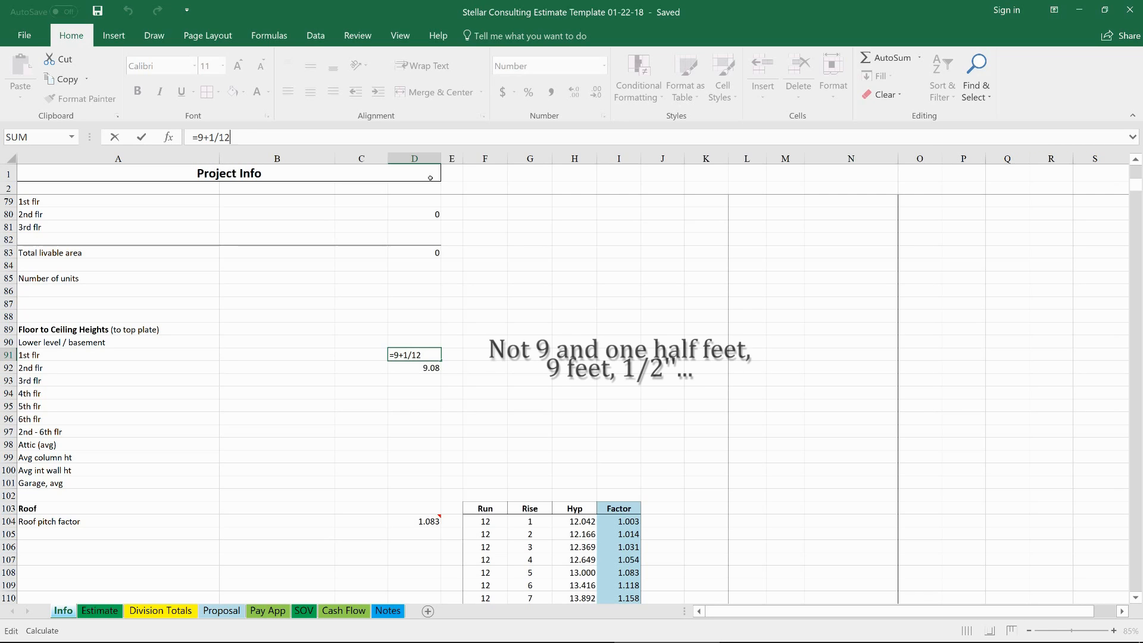
{"action": "type", "text": "+"}
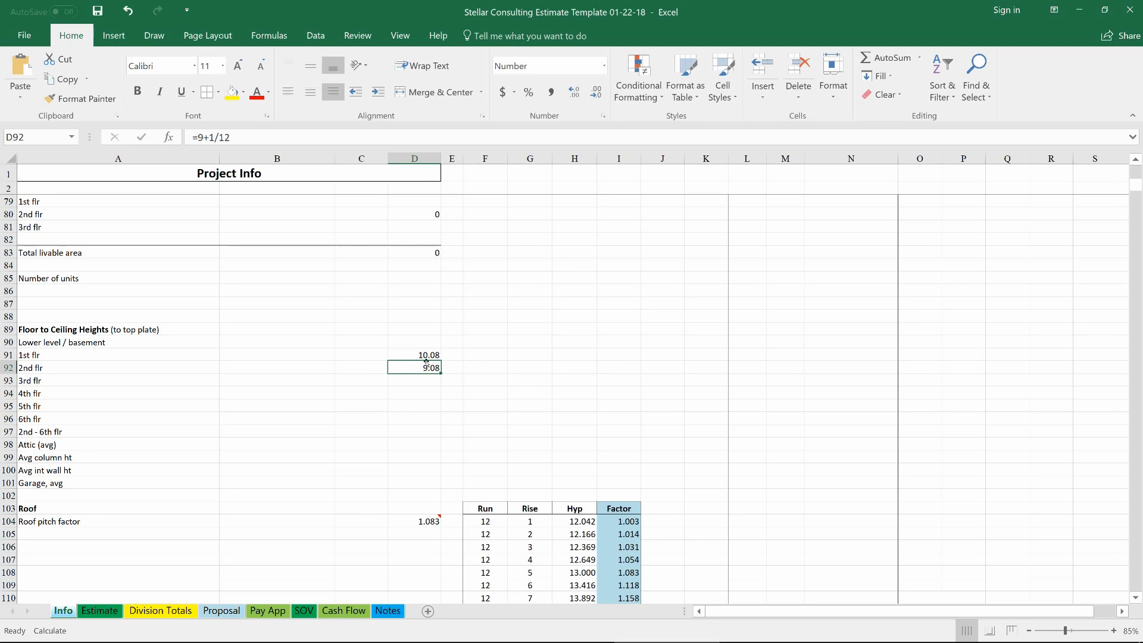
Show the Estimate sheet's recalculated bottom totals and cost per square foot figures
{"action": "left_click", "coordinate": [100, 611]}
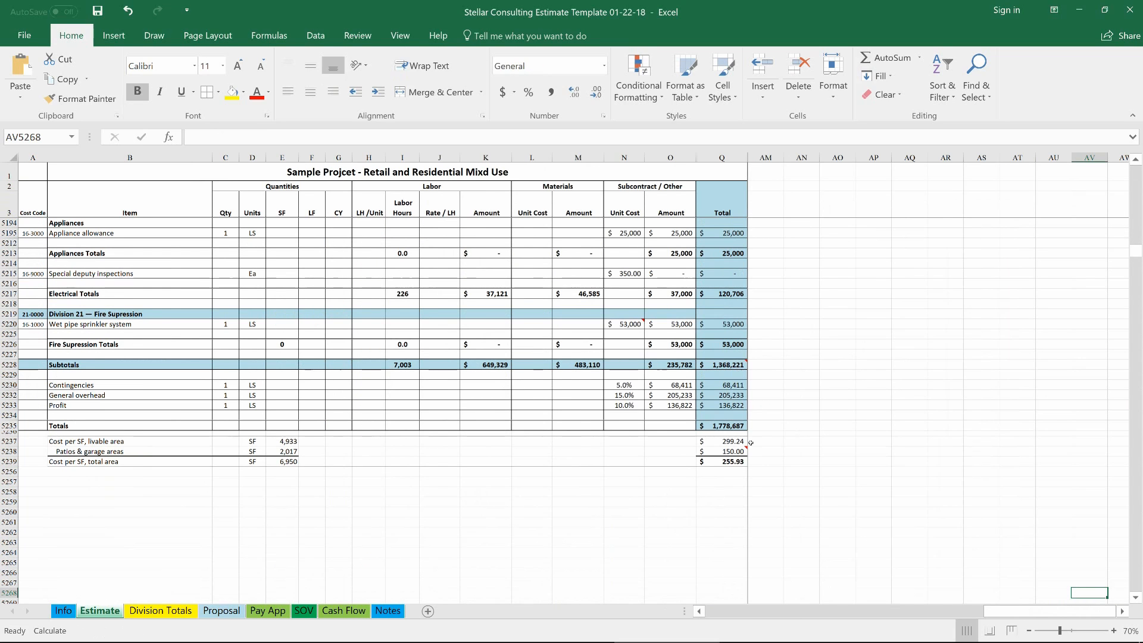
{"action": "mouse_move", "coordinate": [587, 452]}
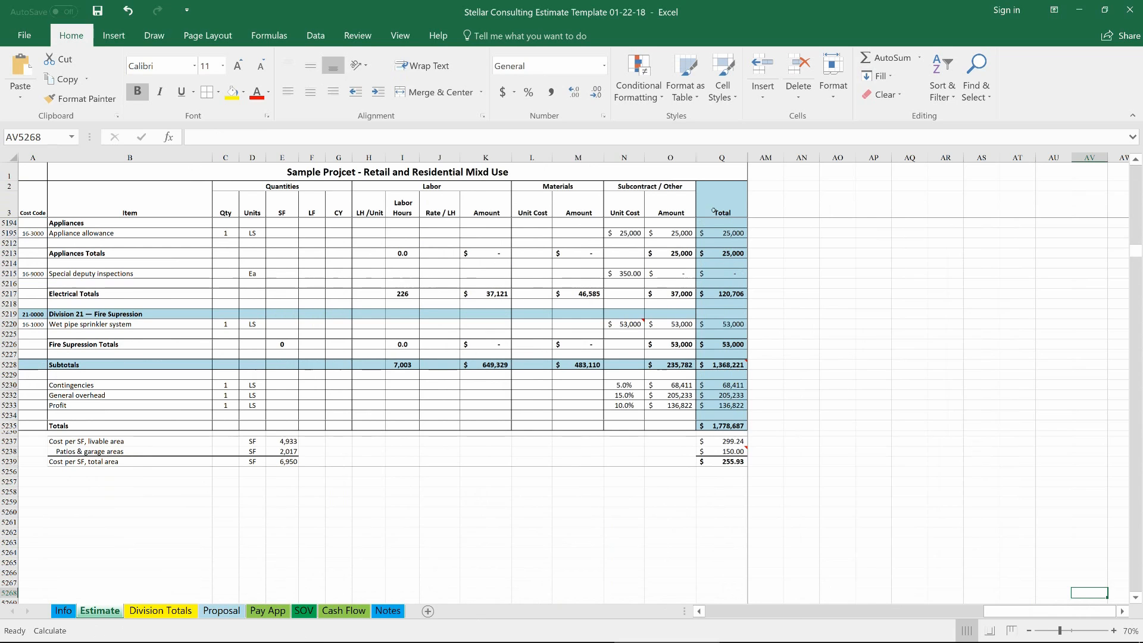
{"action": "mouse_move", "coordinate": [372, 532]}
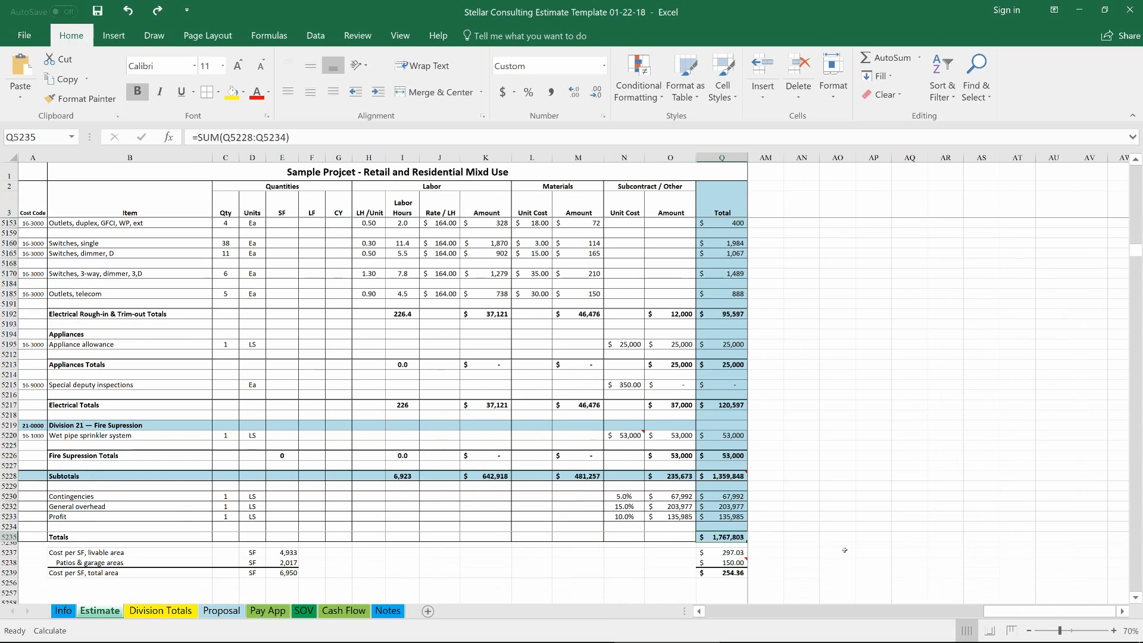
{"action": "mouse_move", "coordinate": [547, 551]}
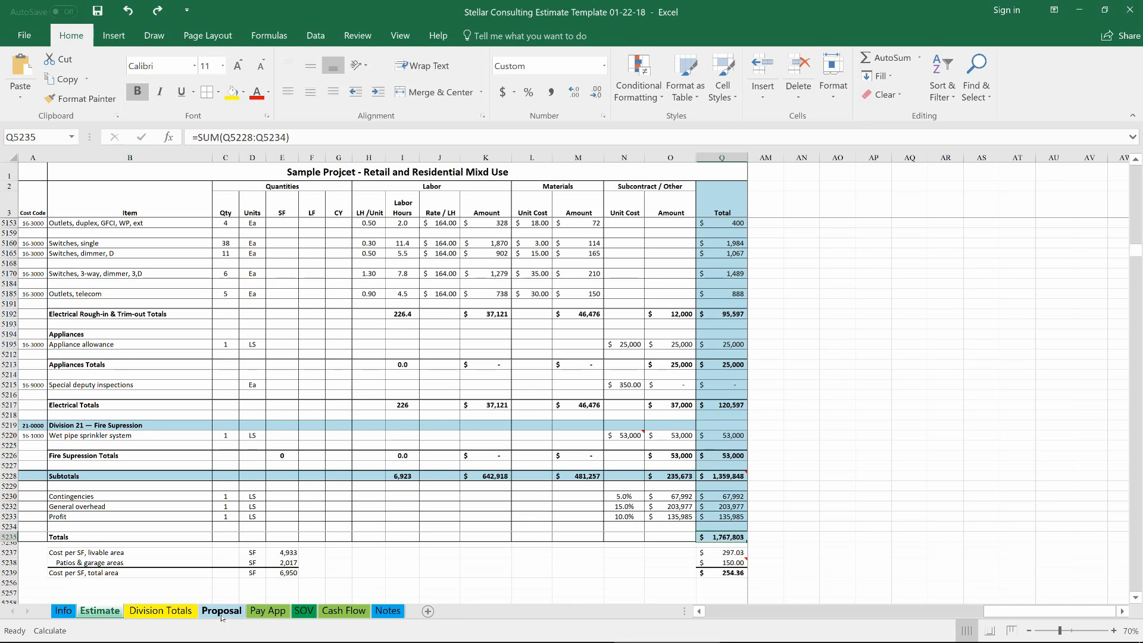
{"action": "left_click", "coordinate": [221, 611]}
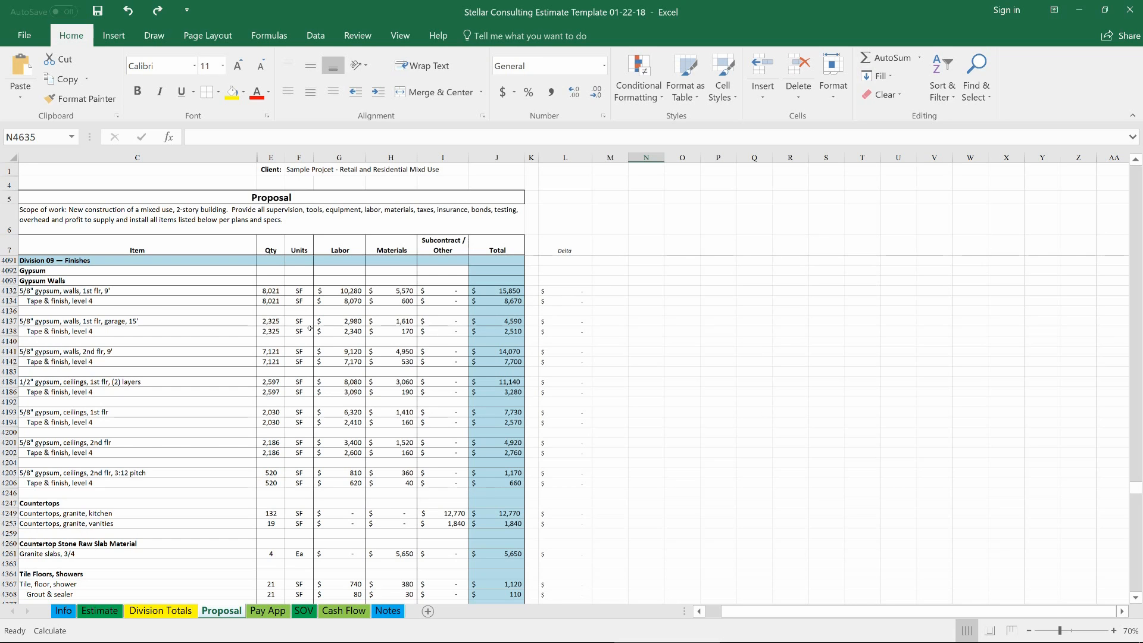
{"action": "scroll", "scroll_direction": "down", "scroll_amount": 3}
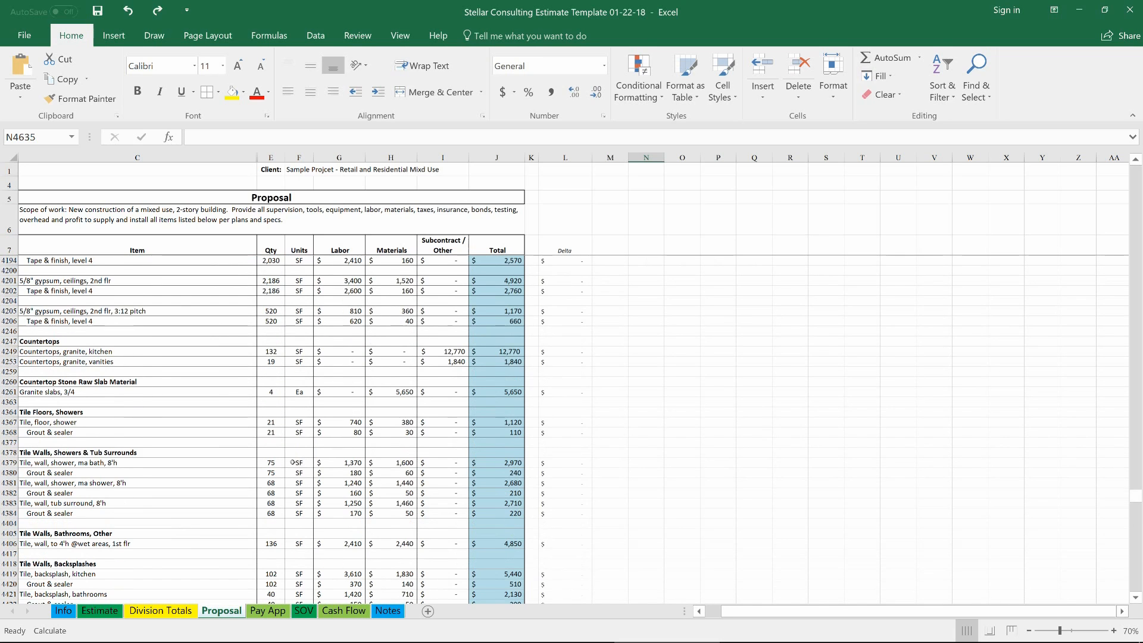
{"action": "scroll", "scroll_direction": "down", "scroll_amount": 3}
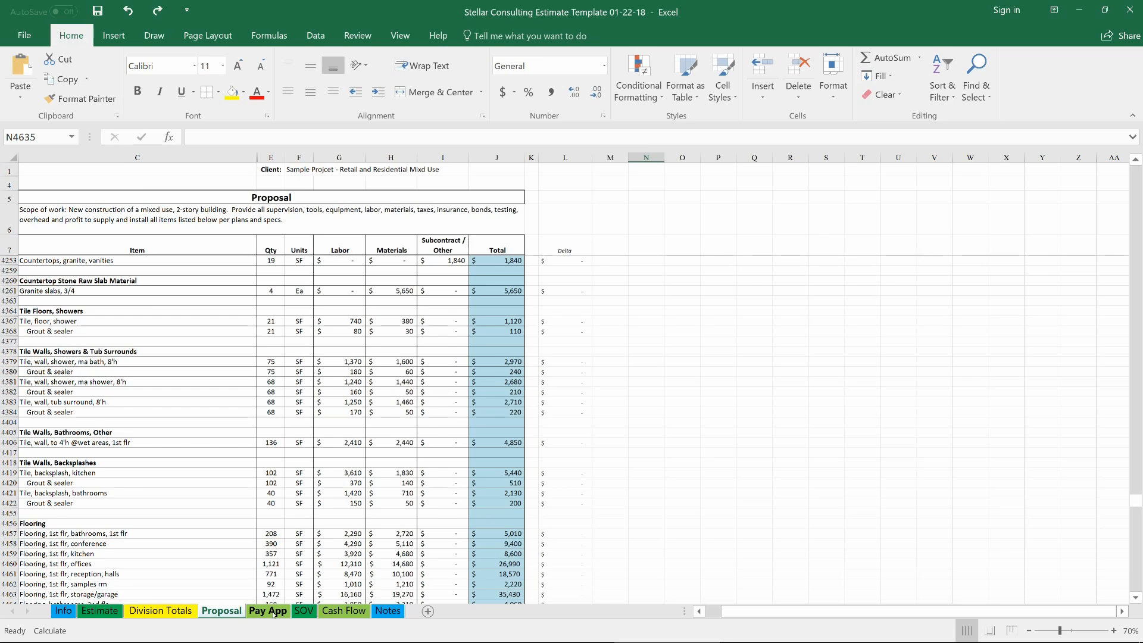
{"action": "left_click", "coordinate": [303, 611]}
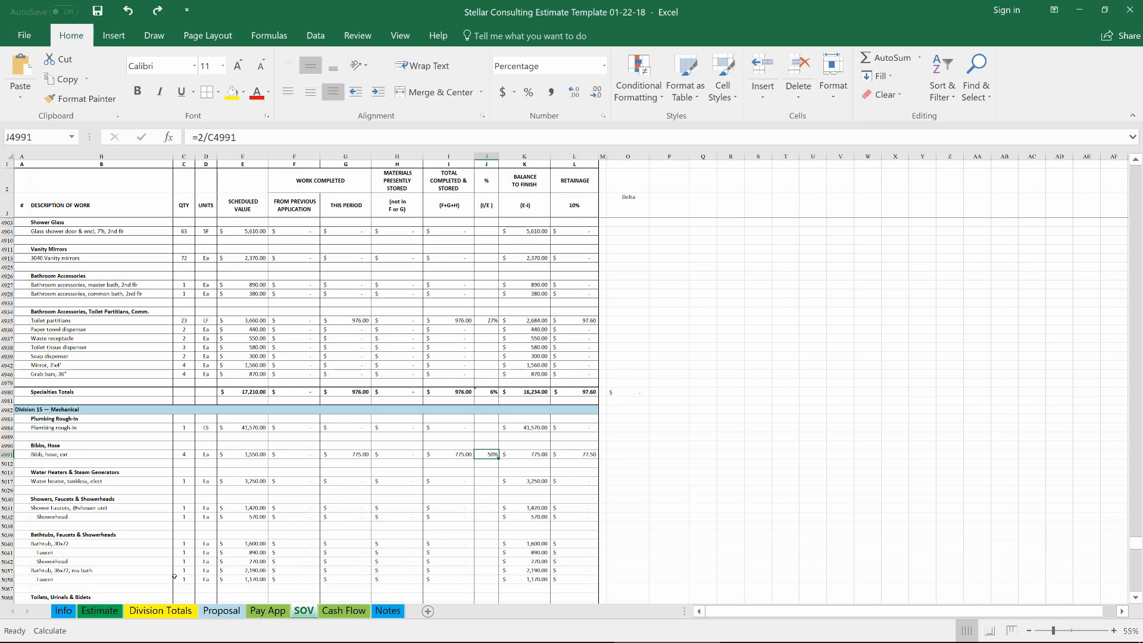
{"action": "left_click", "coordinate": [99, 611]}
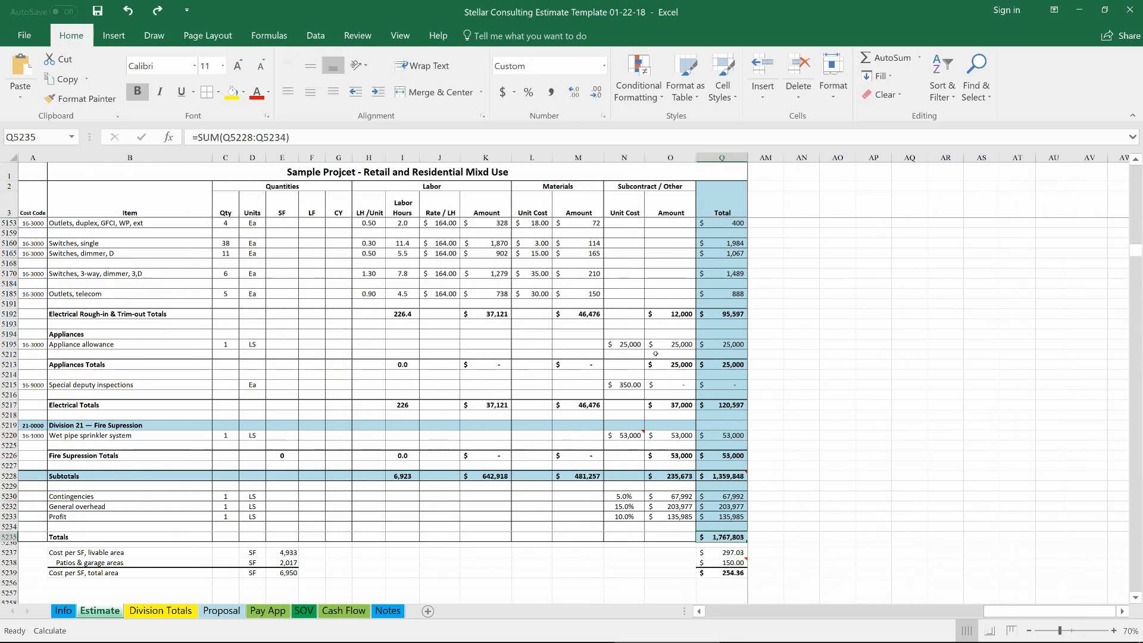